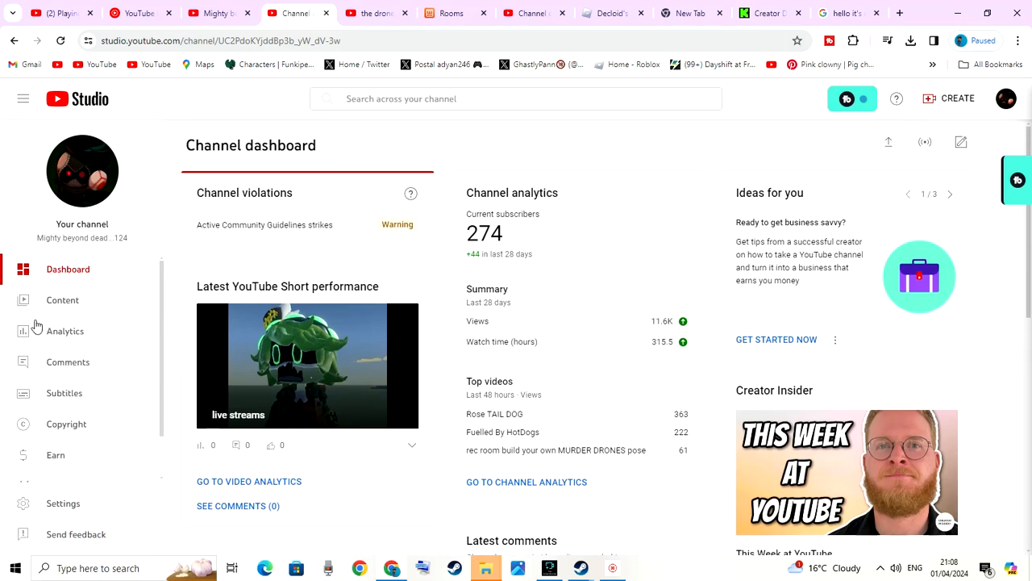
- Leave the YouTube Studio dashboard for the public Mighty beyond dead...124 channel page
click(62, 300)
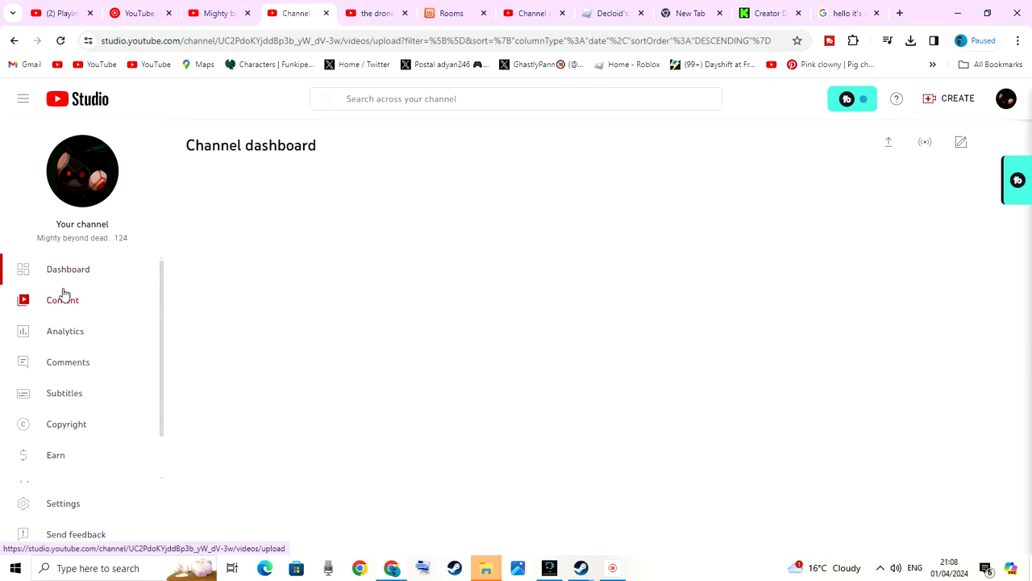
click(62, 300)
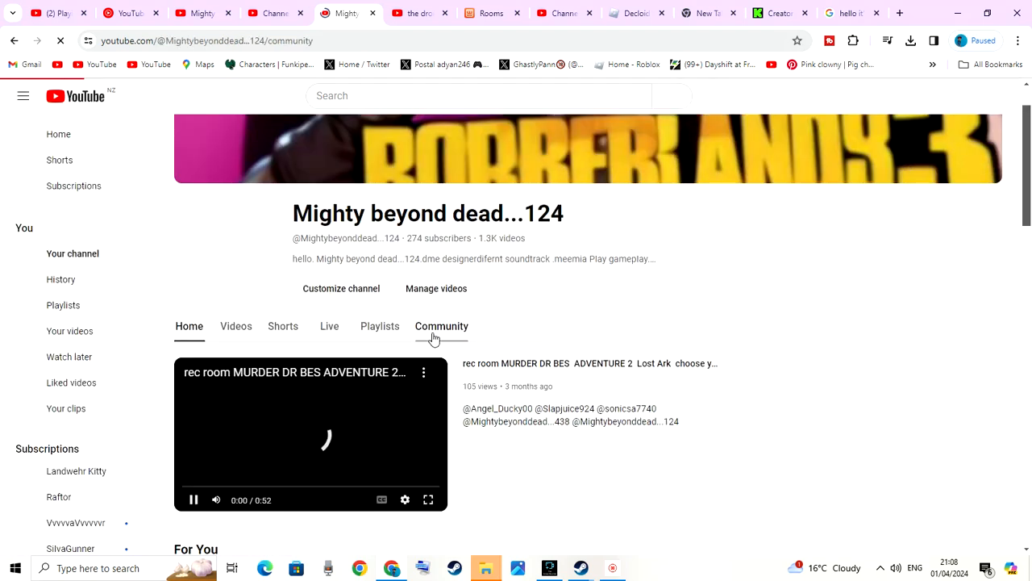
- Show the channel's About details and select its whole description text for copying
click(442, 326)
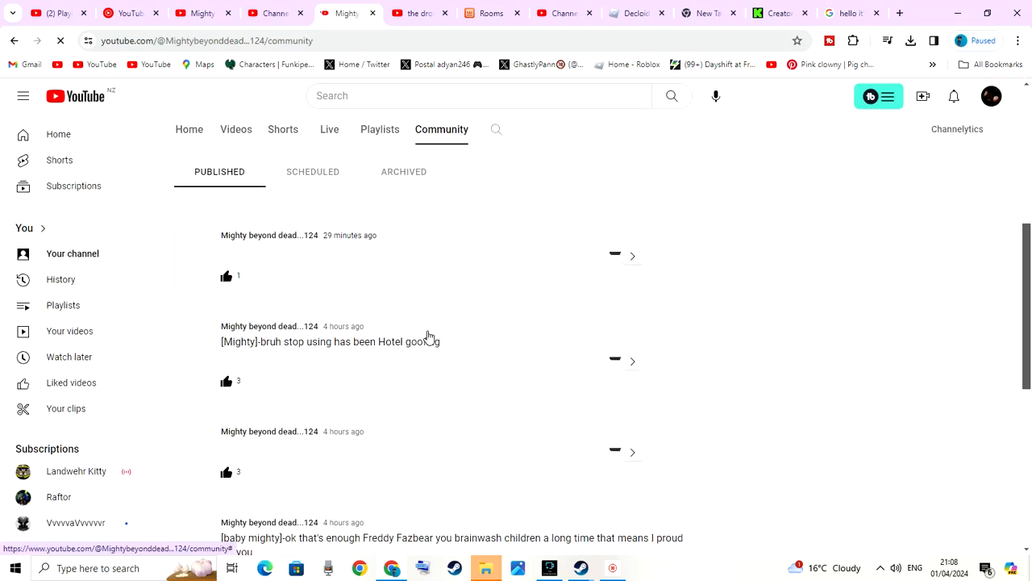
click(381, 129)
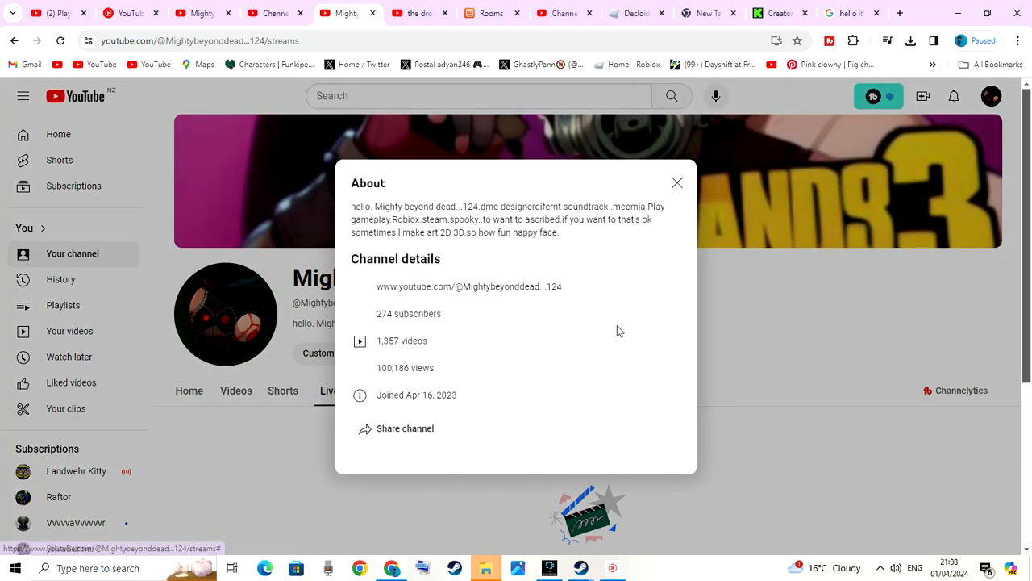
double_click(359, 207)
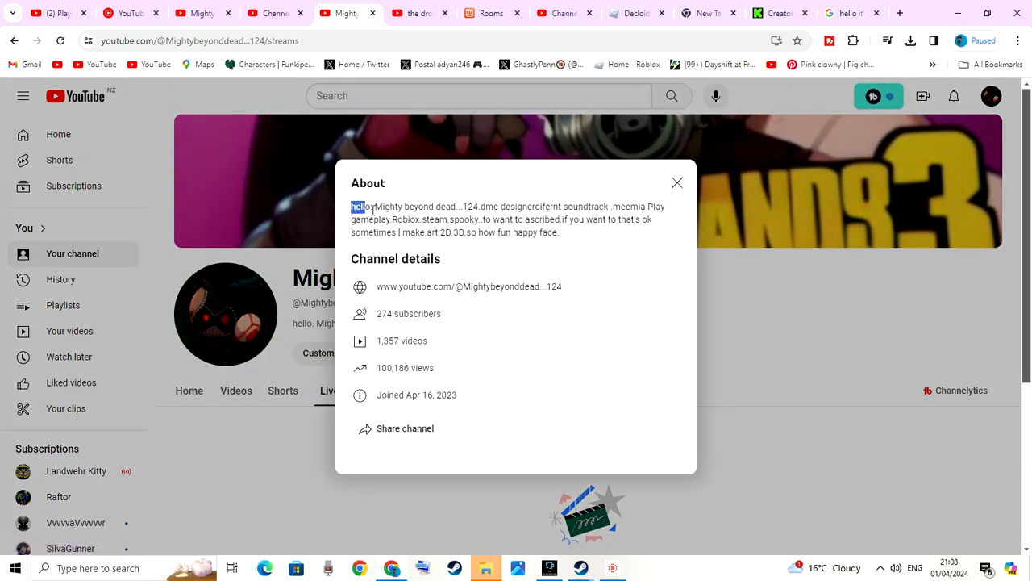
drag(352, 206, 558, 232)
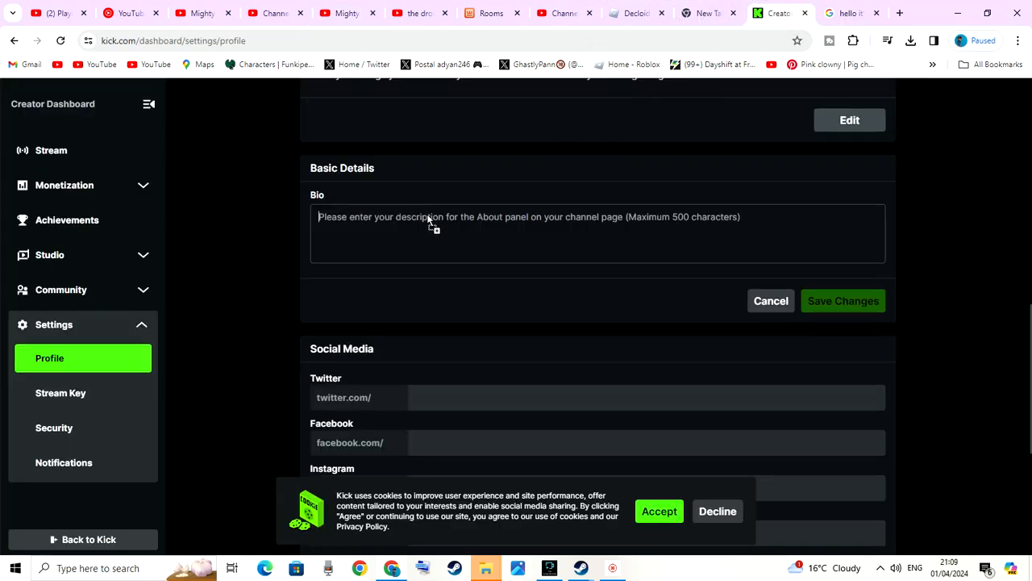
- Save the copied YouTube description as the Kick bio, reopen it for editing, and return to YouTube
text(hello. Mighty beyond dead...124.dme designerdifernt soundtrack .meemia Play gameplay.Robiox.steam.spooky..to want to ascribed.if you want to that's ok sometimes I make art 2D 3D.so how fun happy face.)
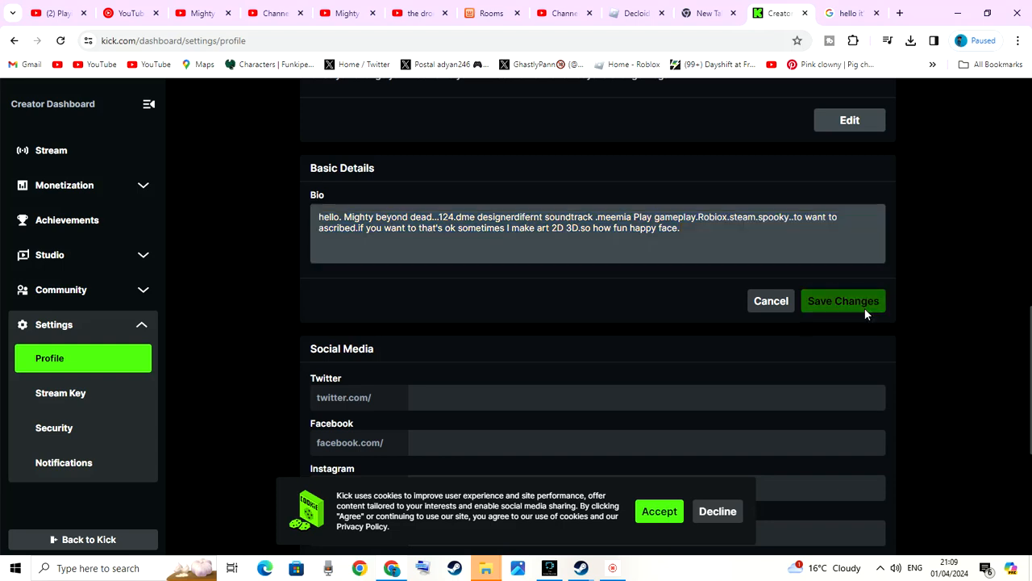
click(842, 301)
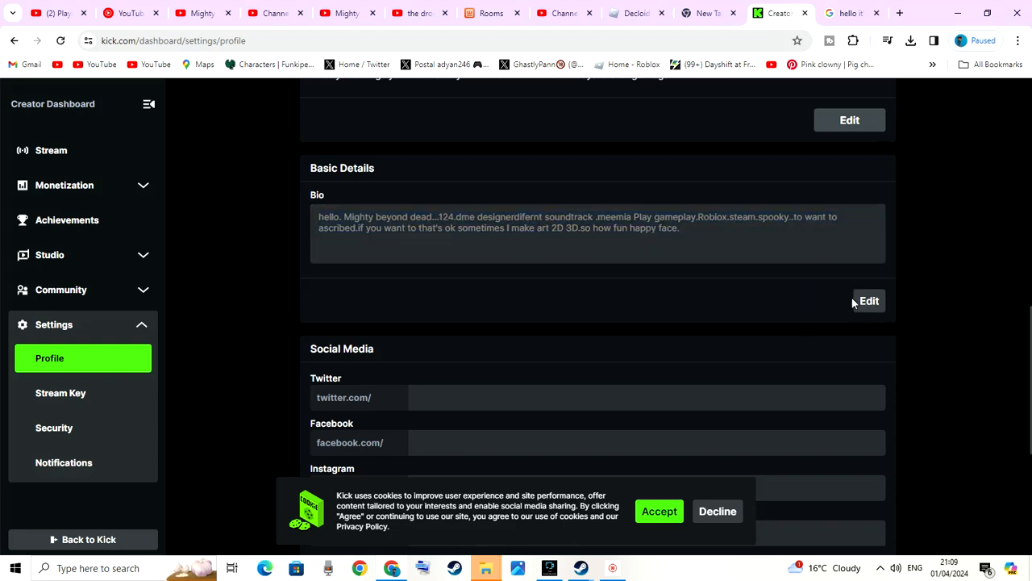
click(868, 302)
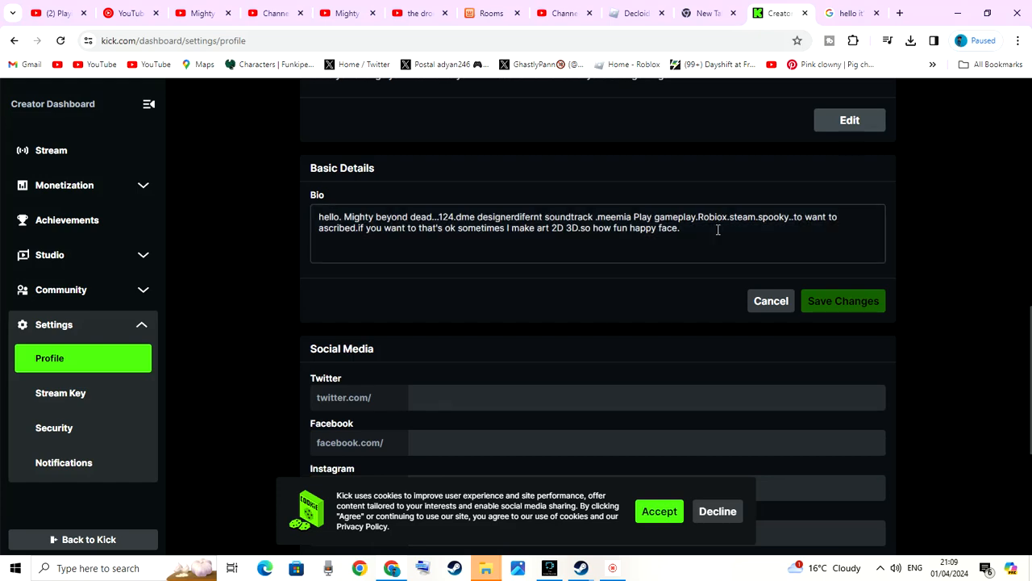
click(342, 13)
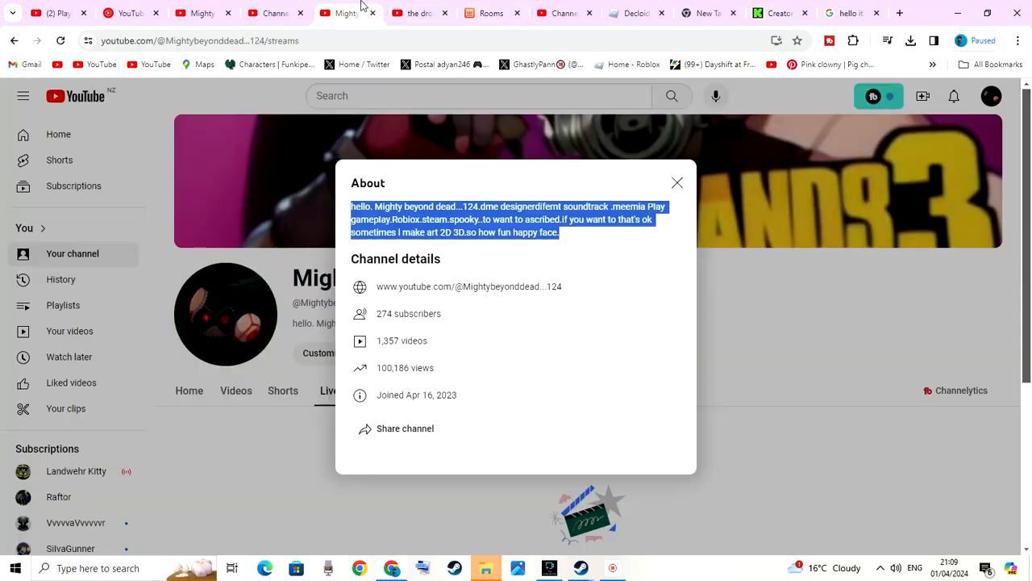
- Append the YouTube channel page URL to the Kick bio and save it
click(677, 182)
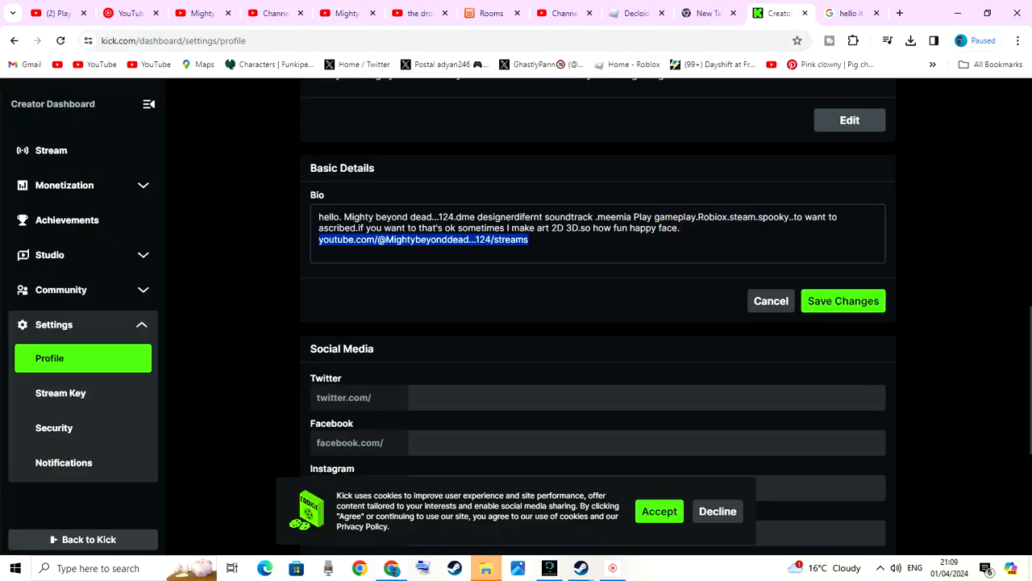
click(842, 302)
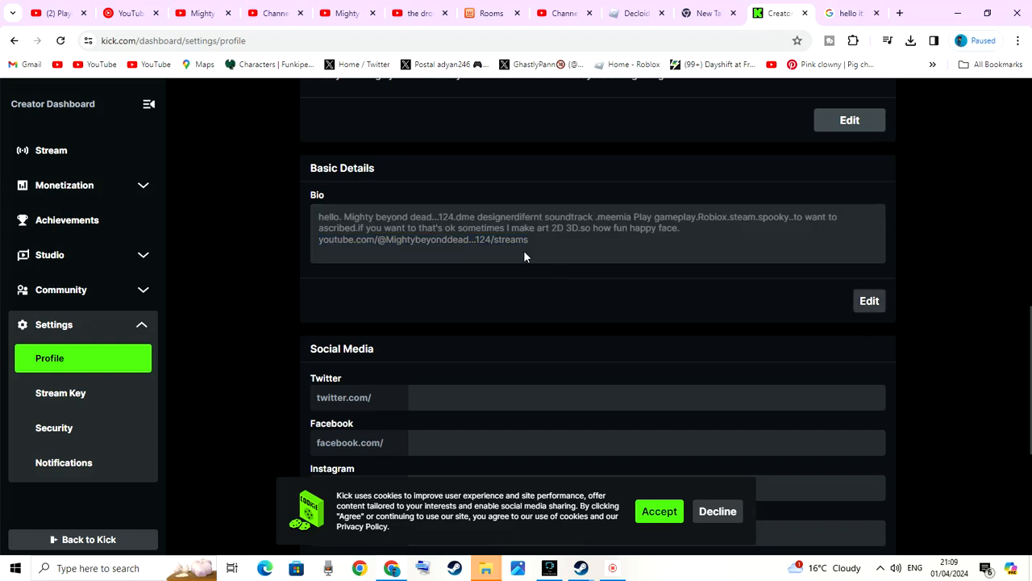
mouse_move(922, 235)
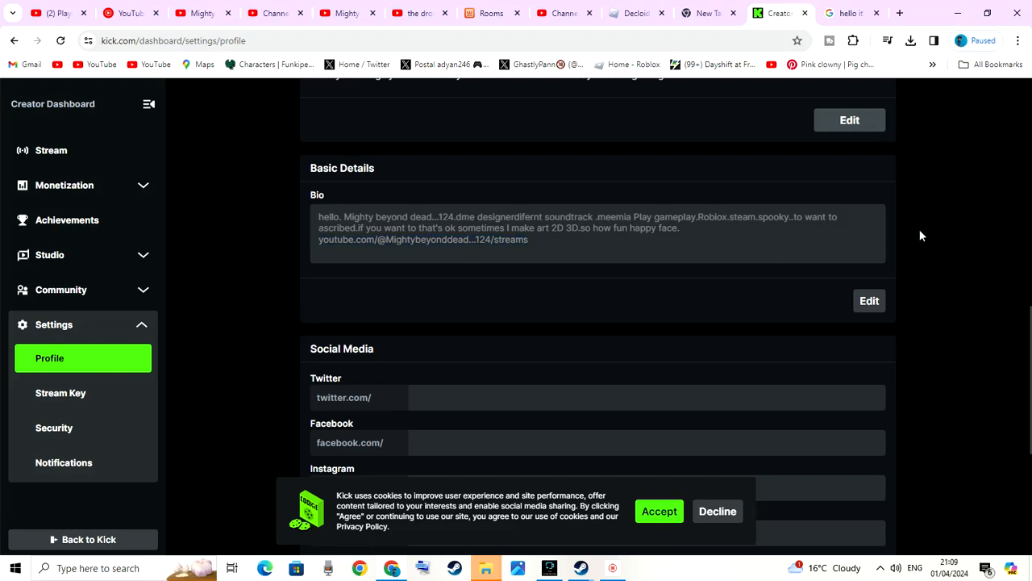
scroll(up, 3)
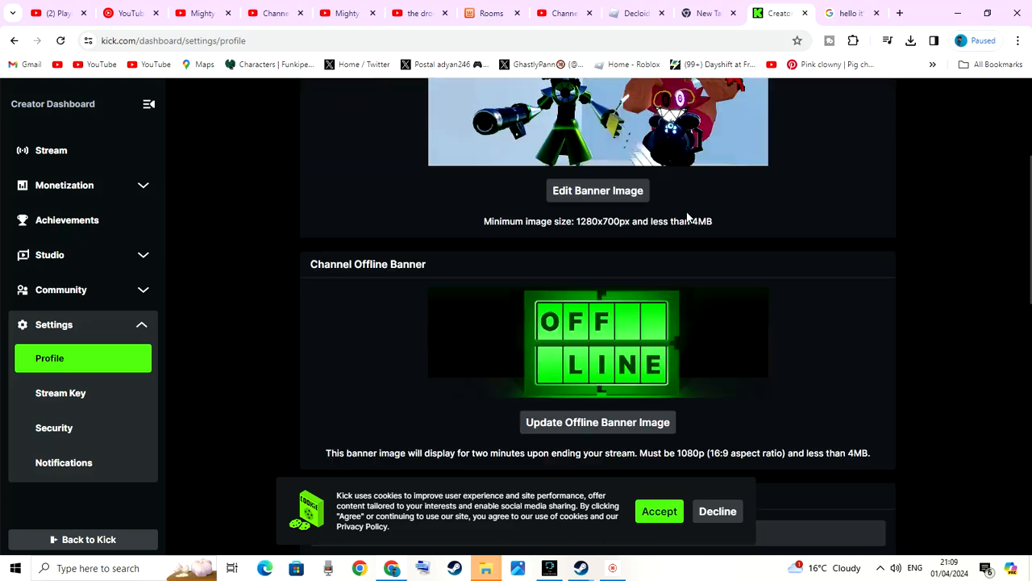
scroll(down, 3)
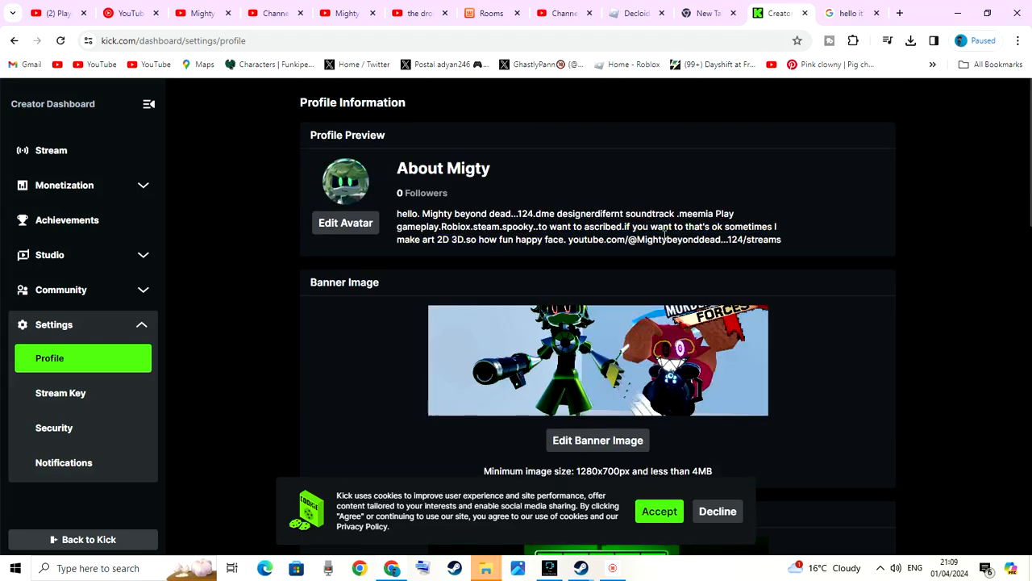
scroll(down, 3)
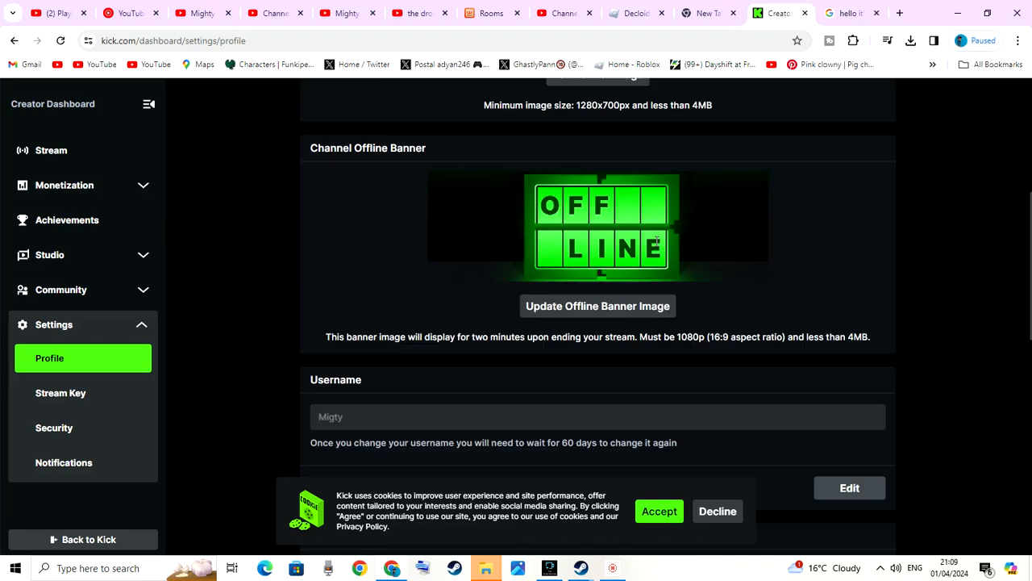
scroll(down, 3)
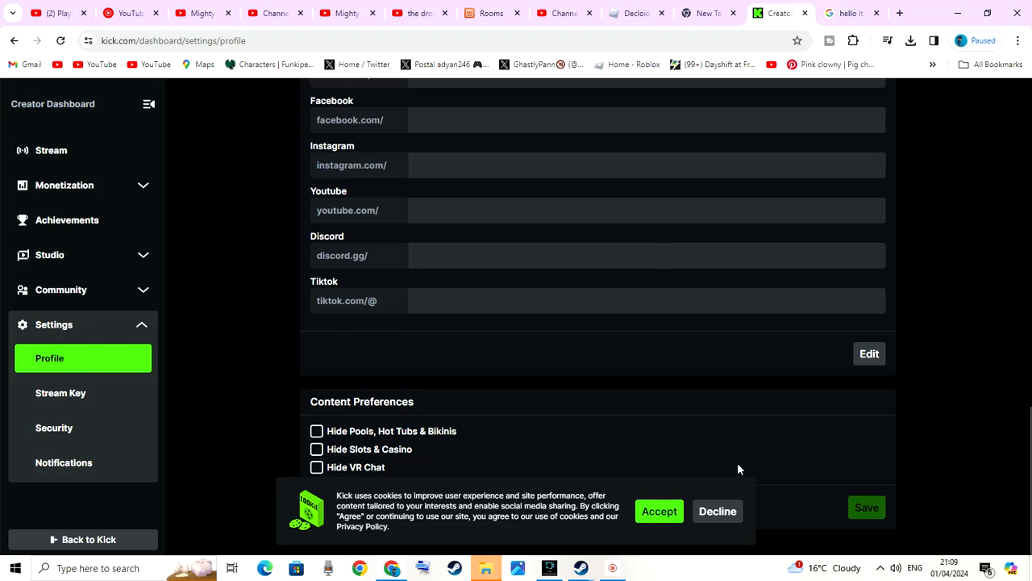
click(659, 509)
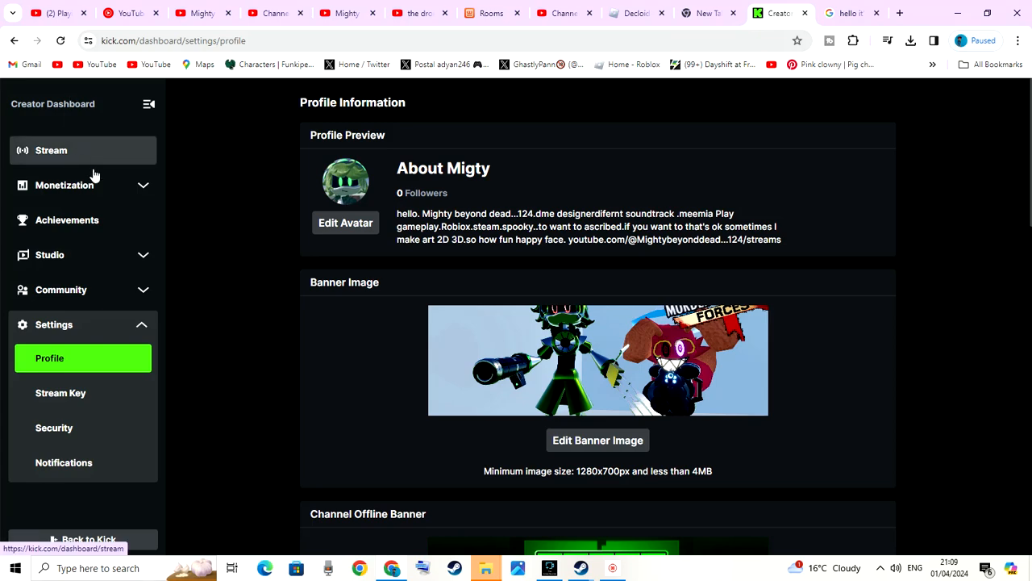
scroll(down, 3)
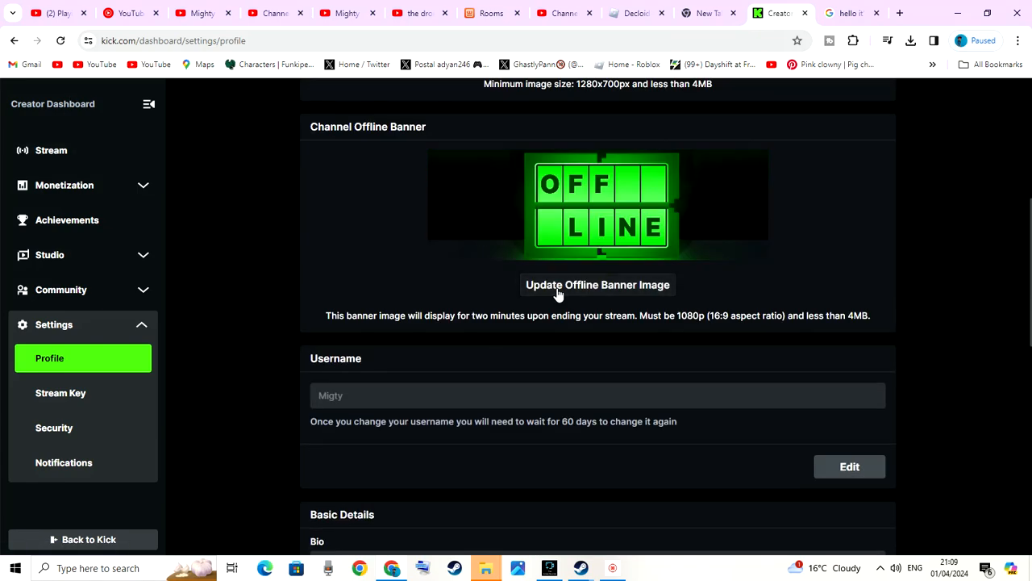
click(596, 284)
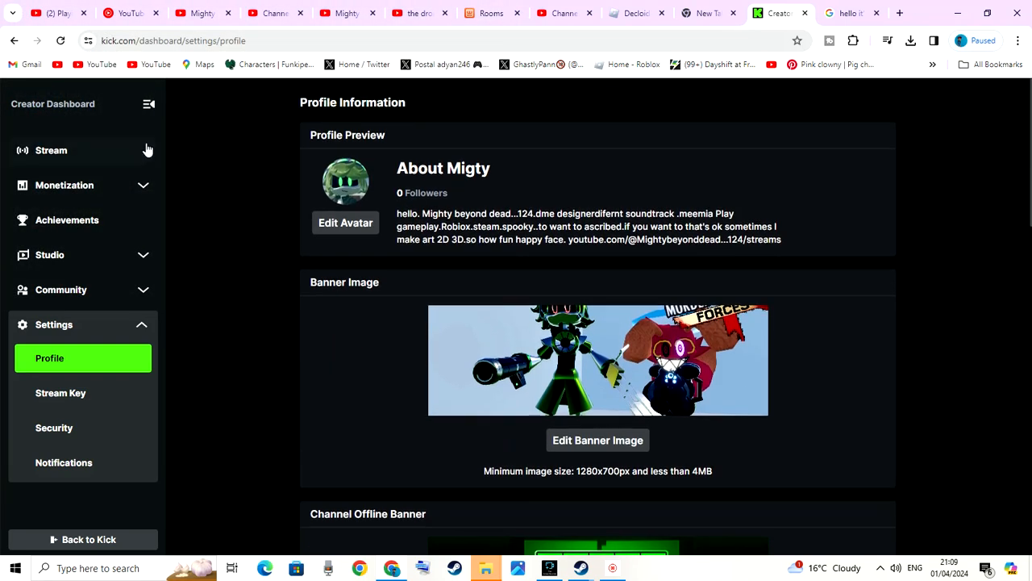
scroll(down, 3)
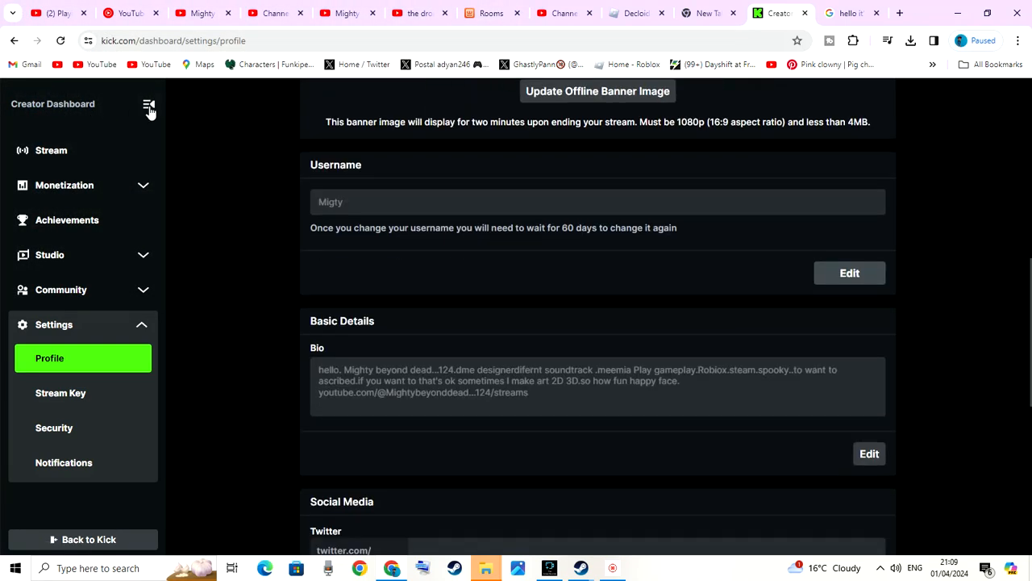
- Browse the dashboard sidebar sections and land on the stream overview page
click(149, 106)
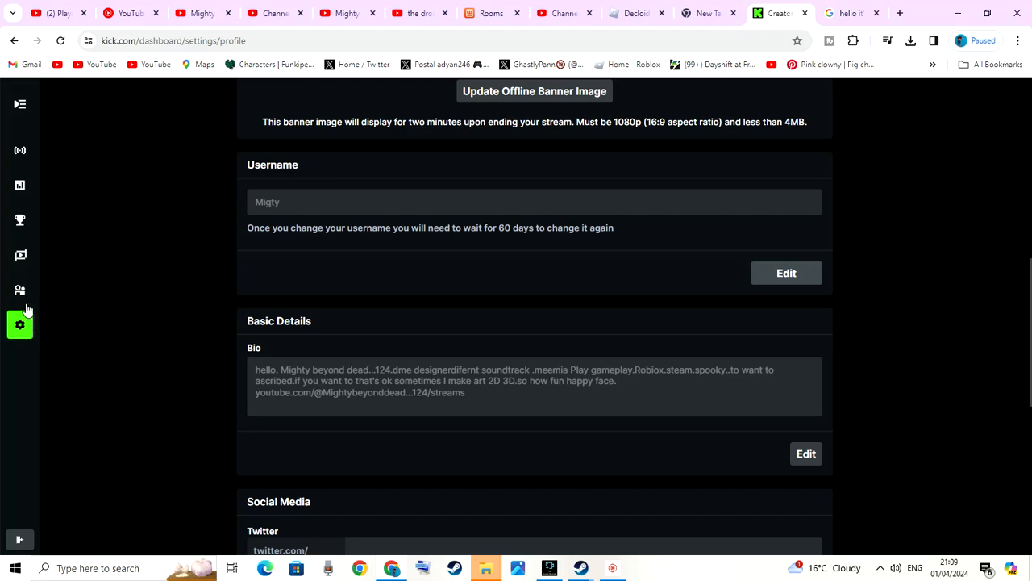
mouse_move(19, 150)
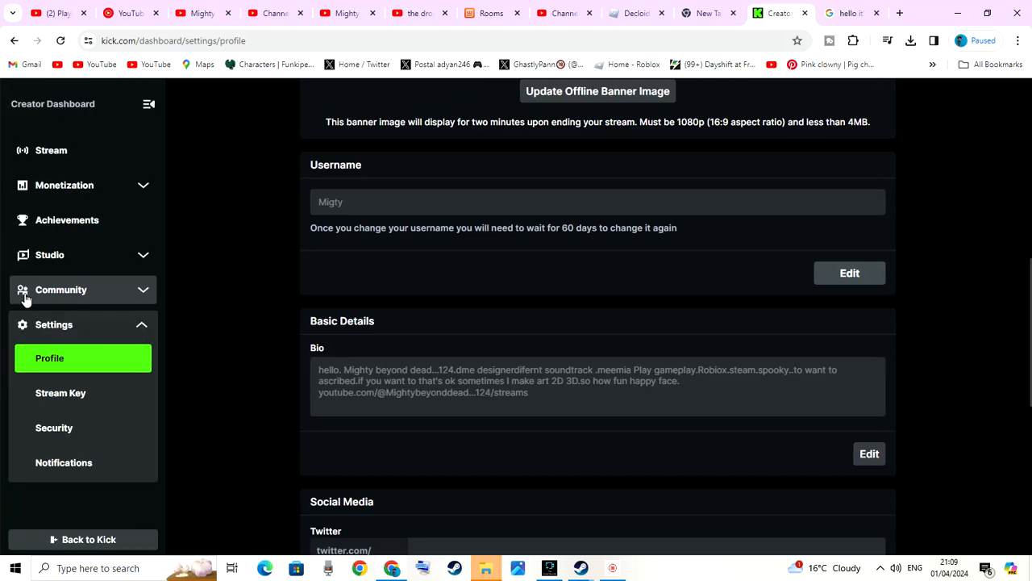
click(49, 255)
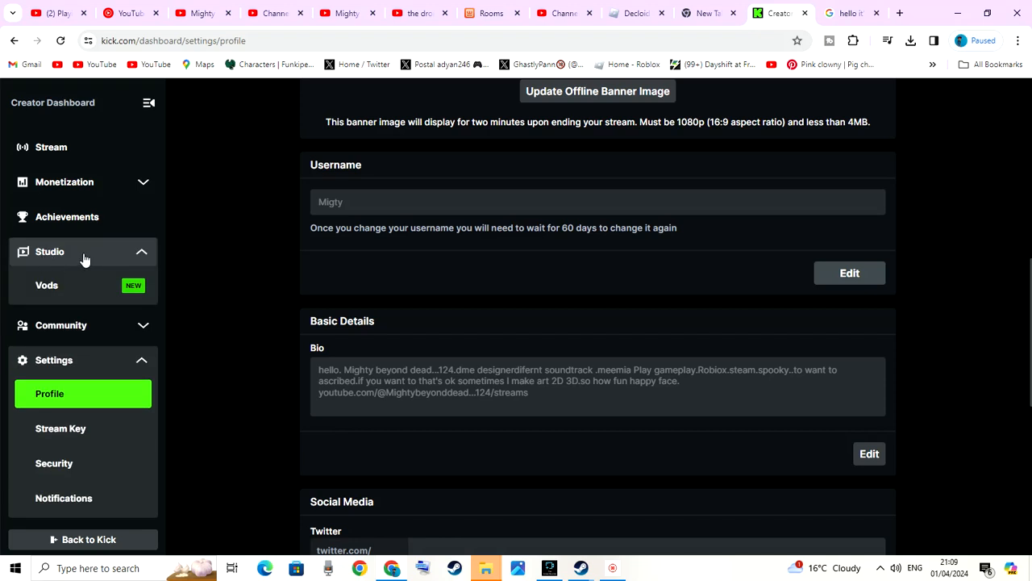
click(48, 252)
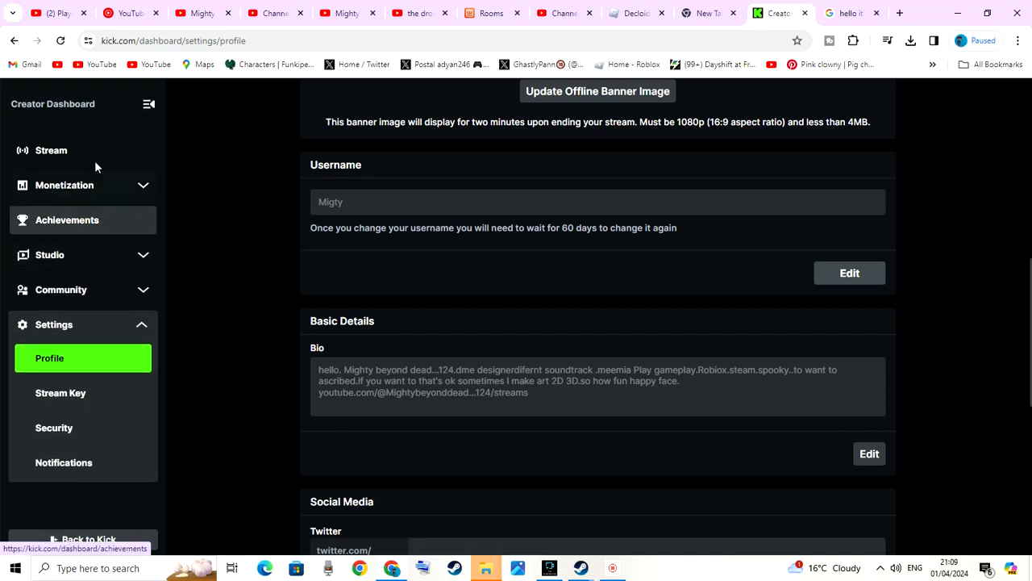
click(148, 103)
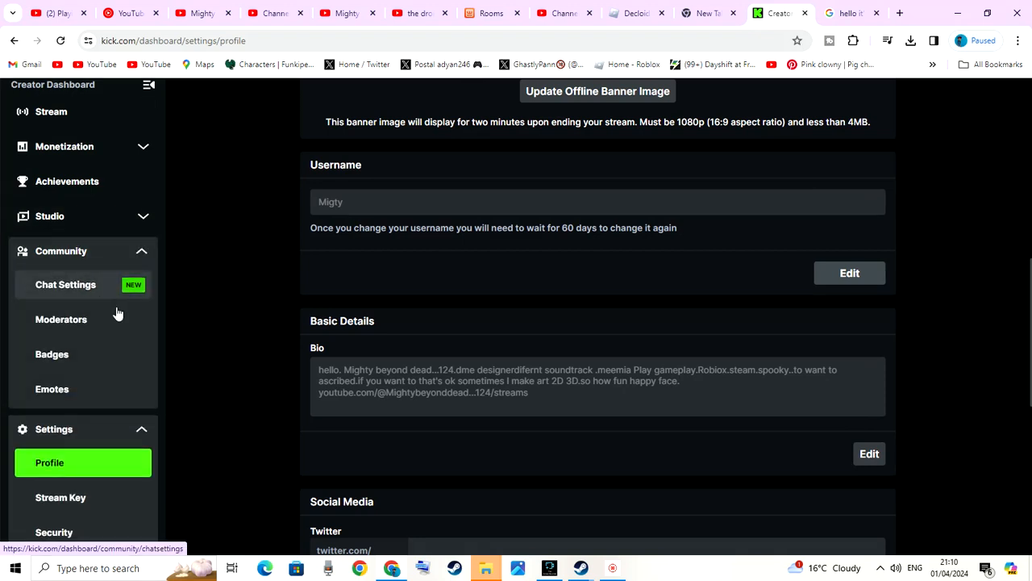
mouse_move(75, 297)
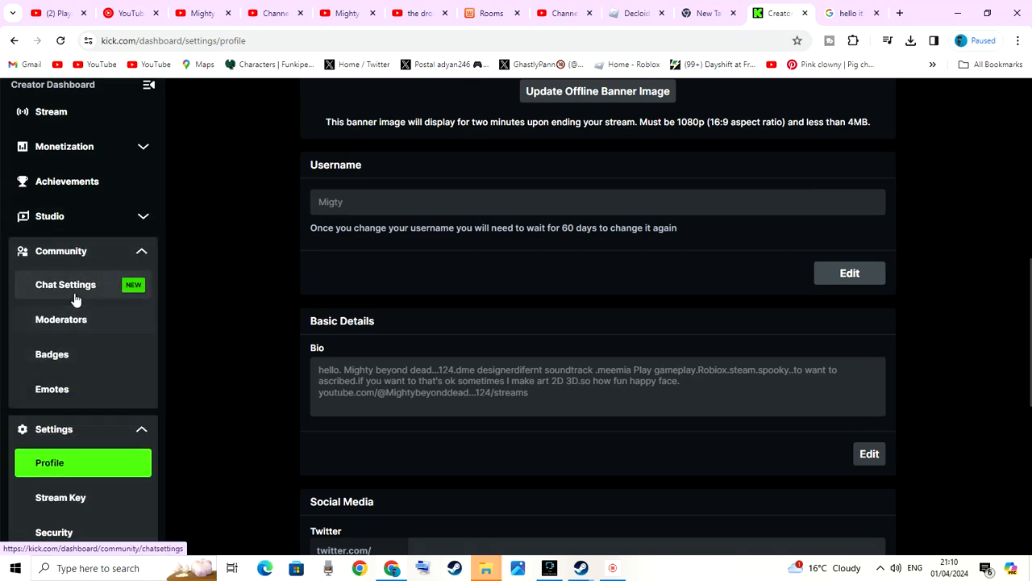
mouse_move(207, 301)
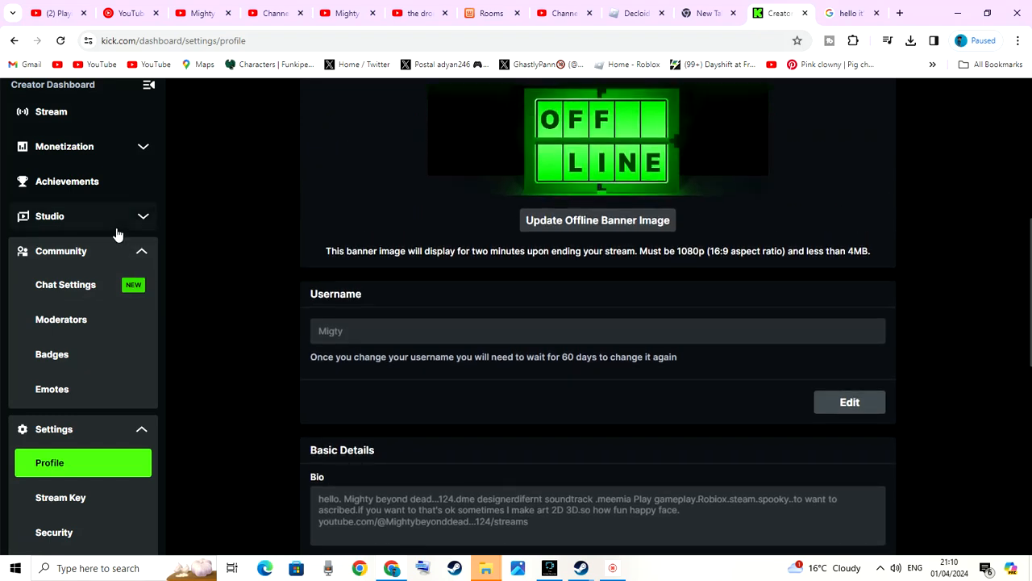
mouse_move(77, 152)
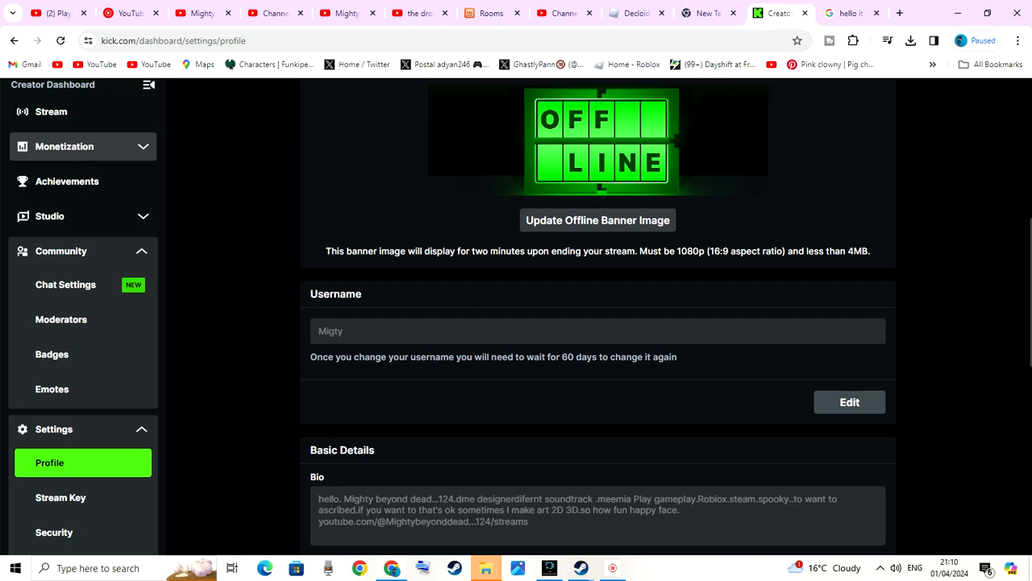
mouse_move(80, 162)
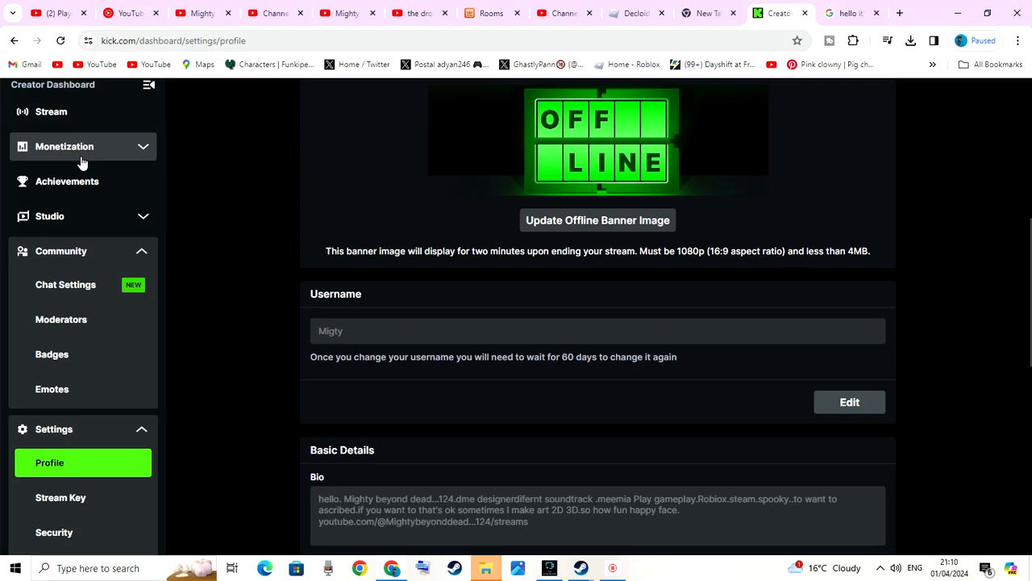
mouse_move(116, 148)
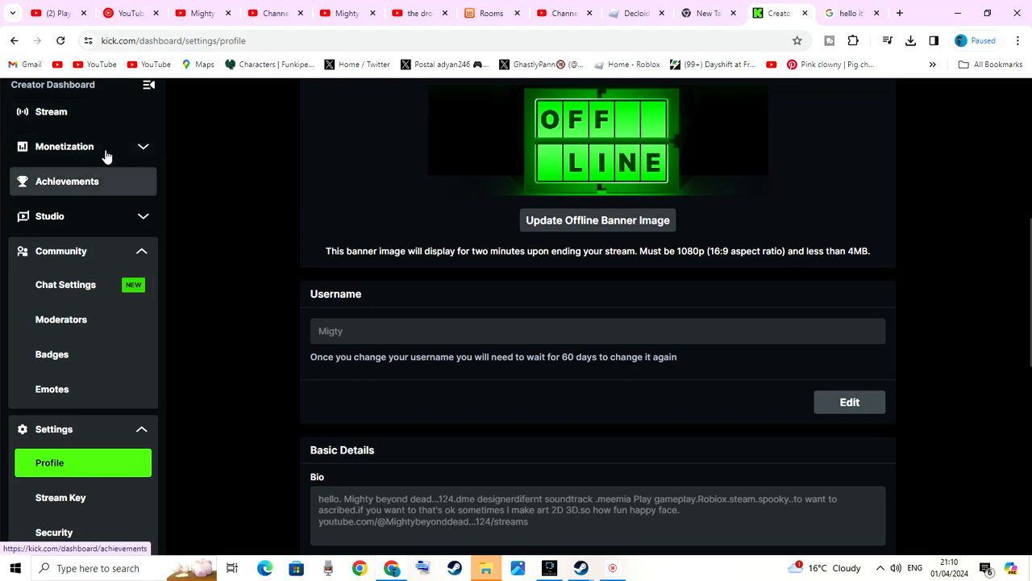
click(52, 111)
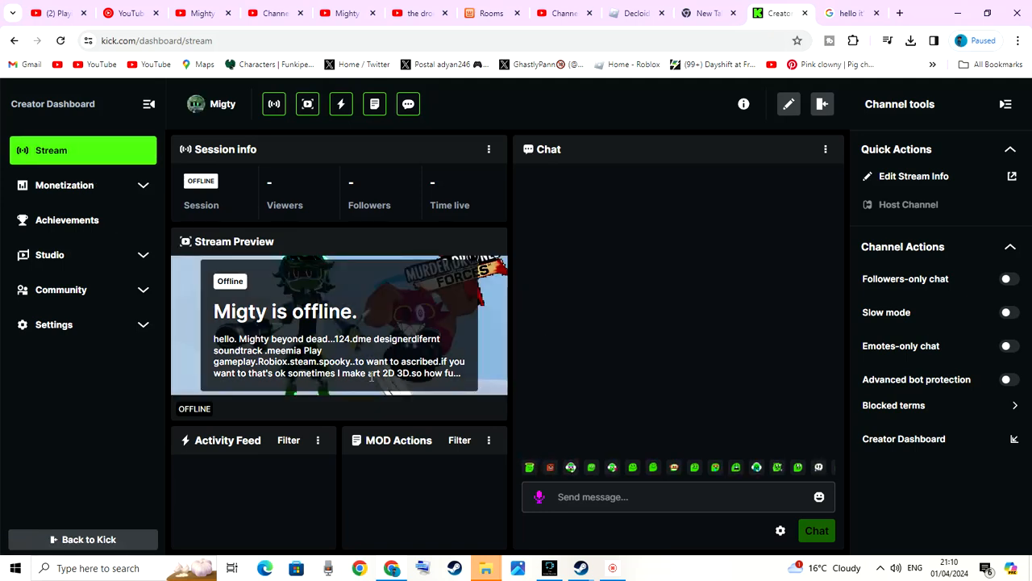
mouse_move(496, 273)
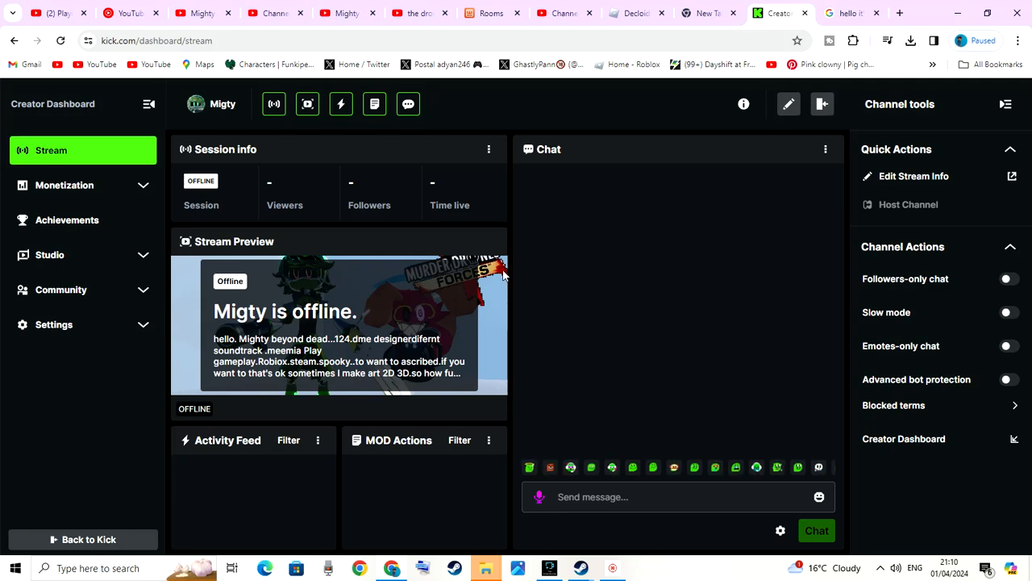
mouse_move(605, 310)
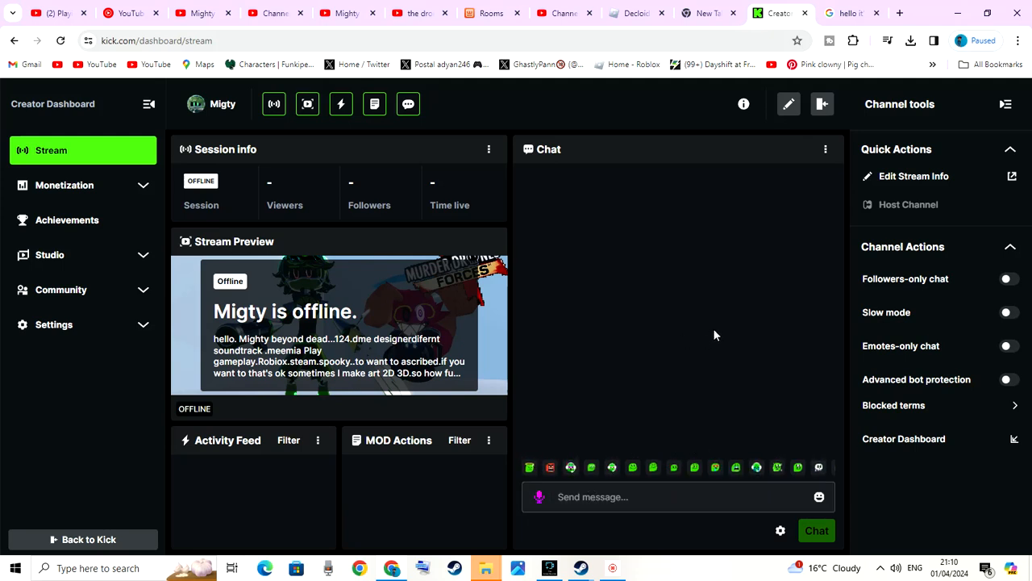
mouse_move(659, 416)
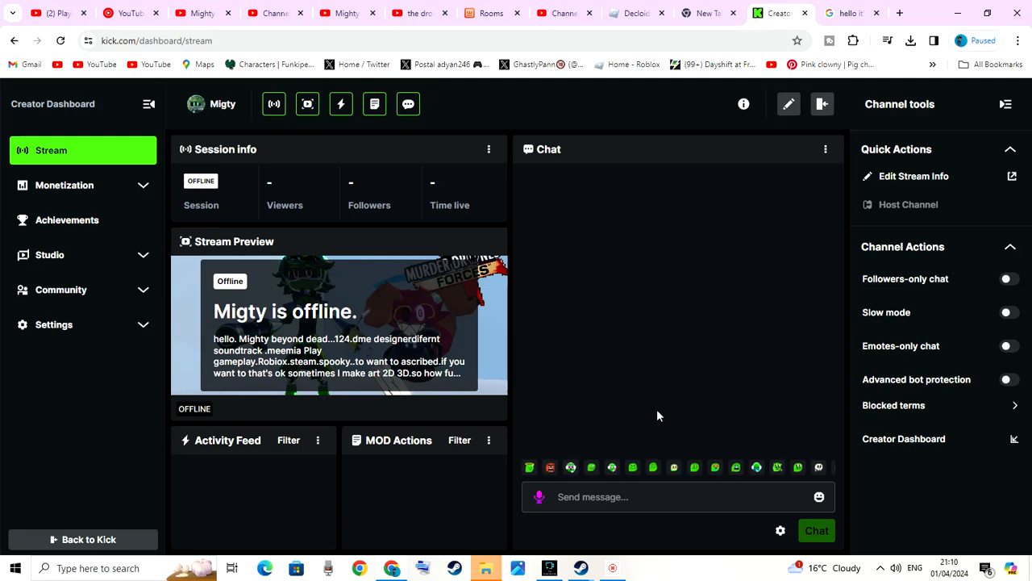
mouse_move(307, 103)
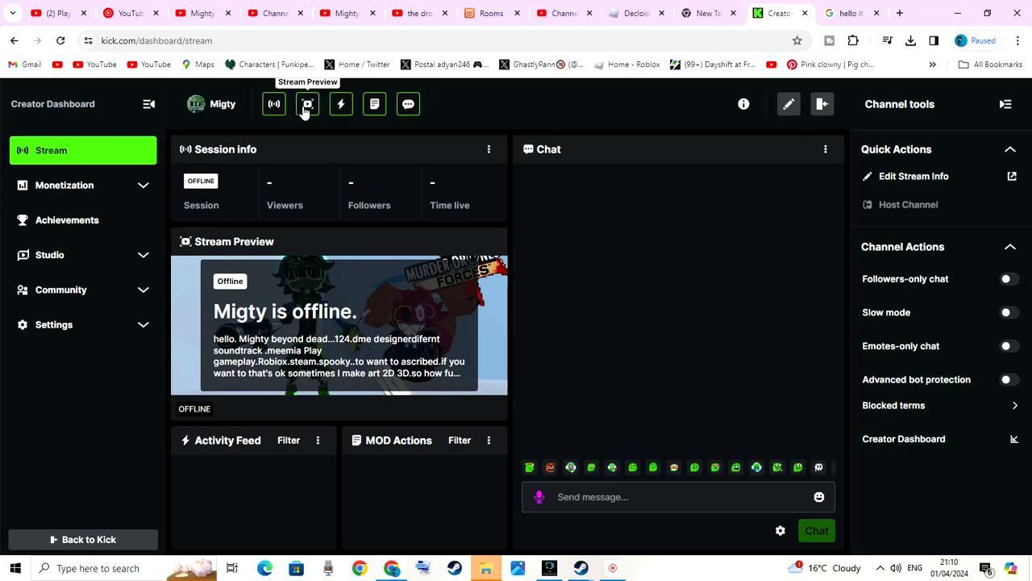
click(306, 103)
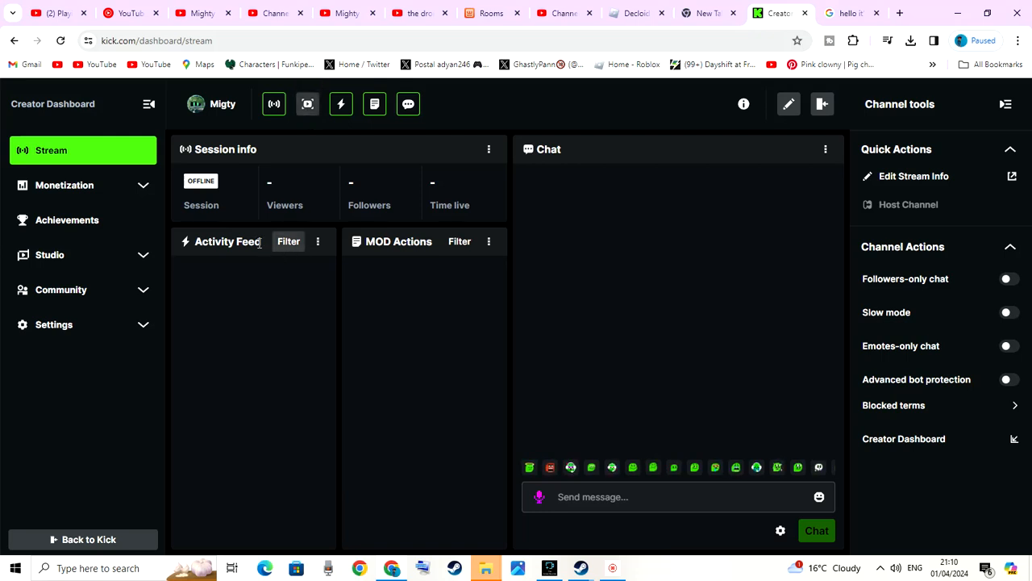
click(459, 242)
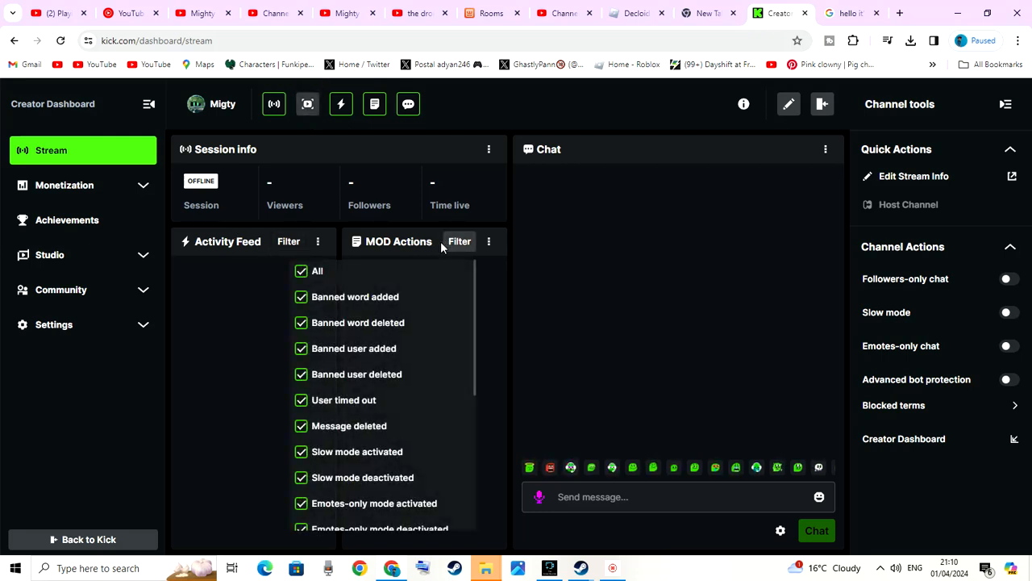
click(458, 242)
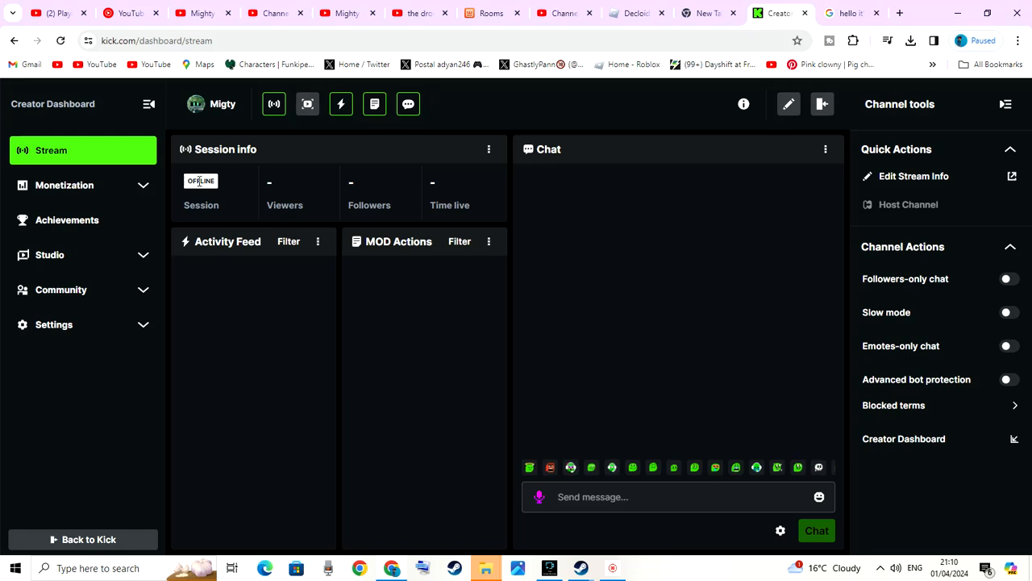
mouse_move(678, 297)
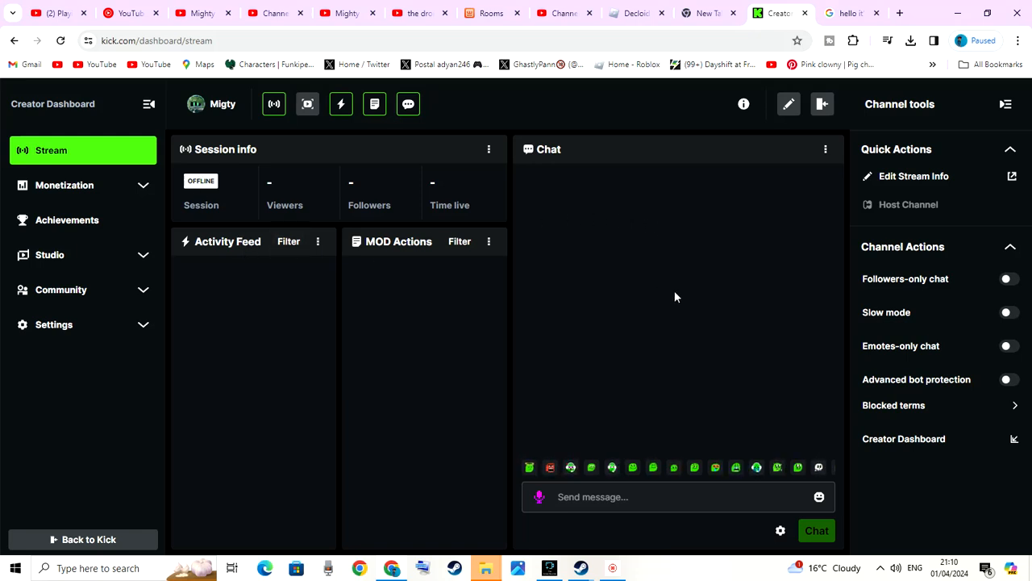
mouse_move(306, 104)
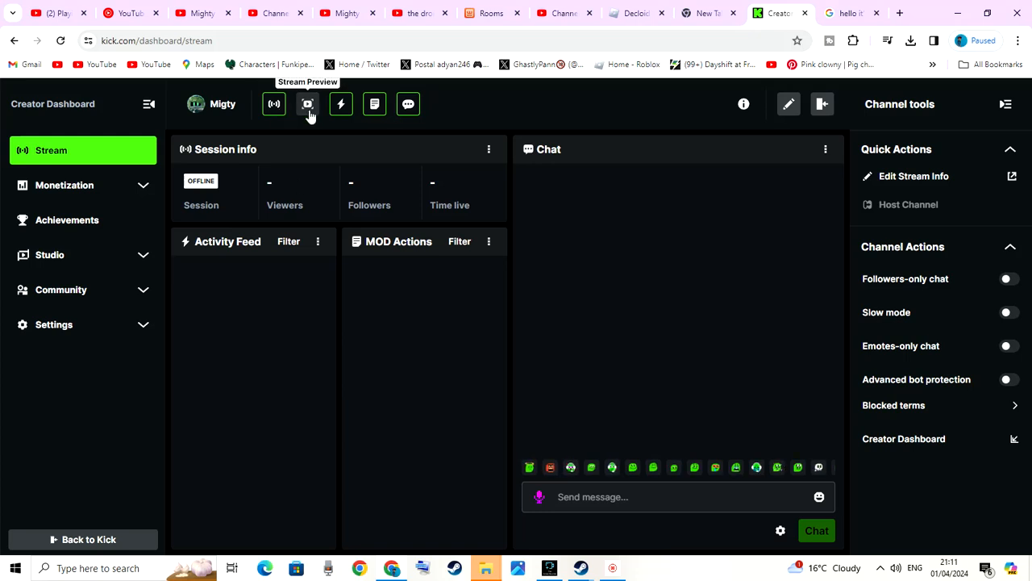
click(306, 103)
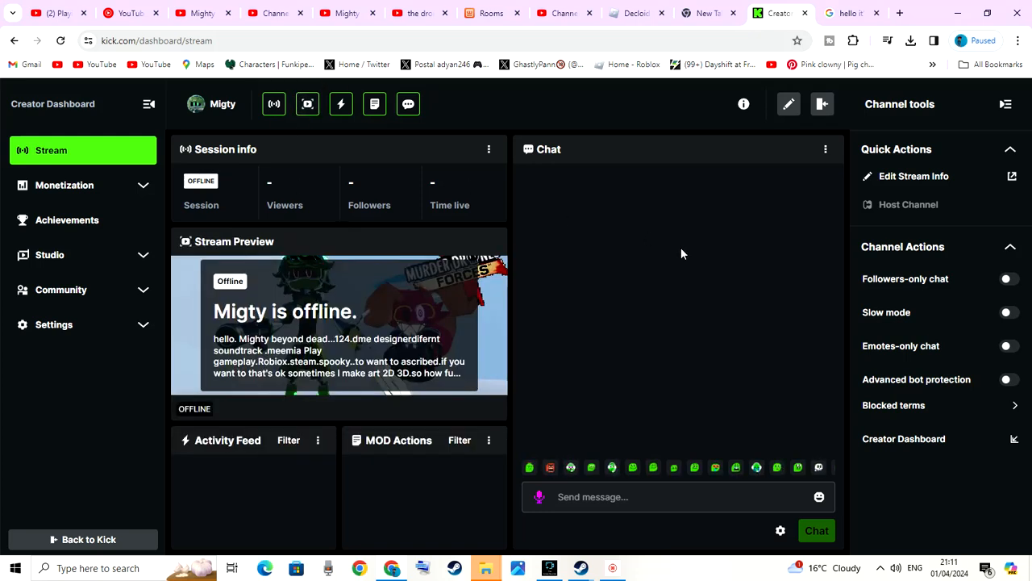
mouse_move(706, 129)
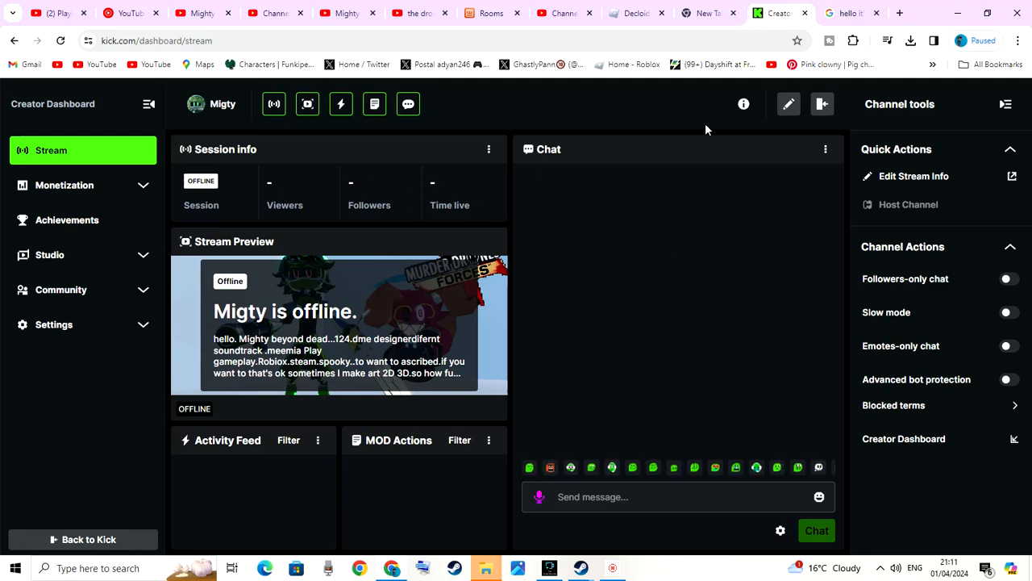
mouse_move(789, 110)
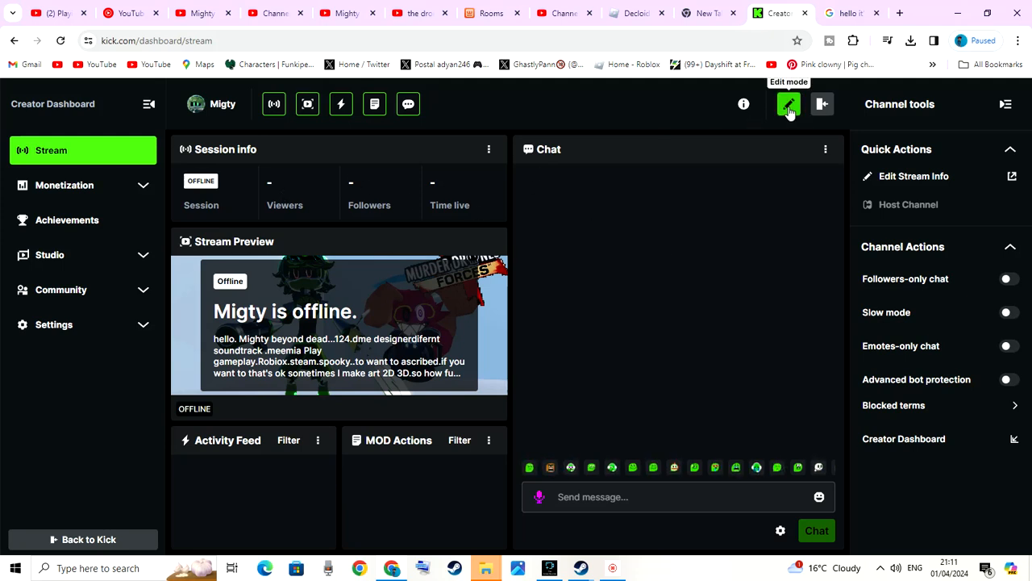
- Try turning on layout edit mode for the dashboard panels
click(787, 103)
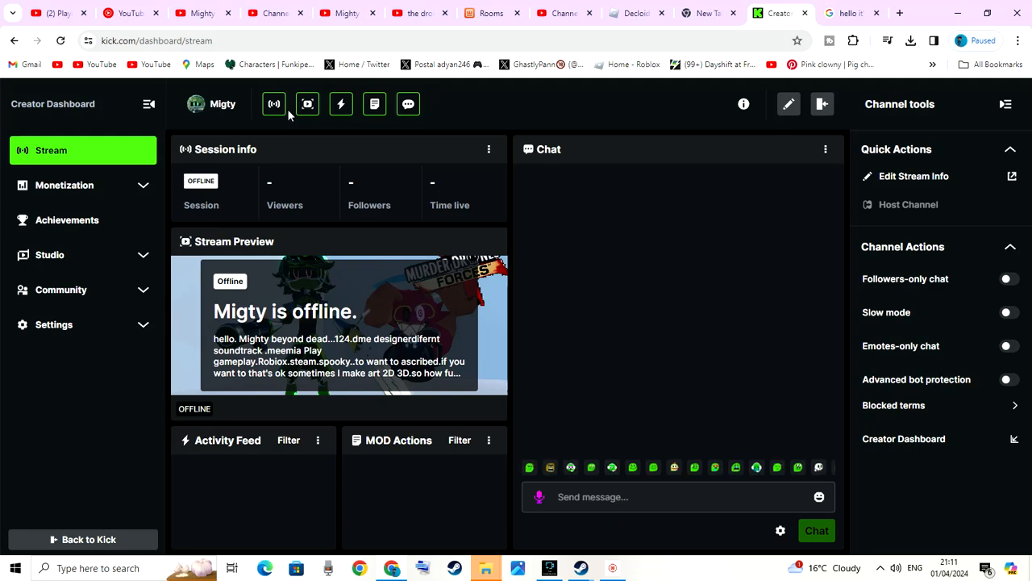
mouse_move(326, 137)
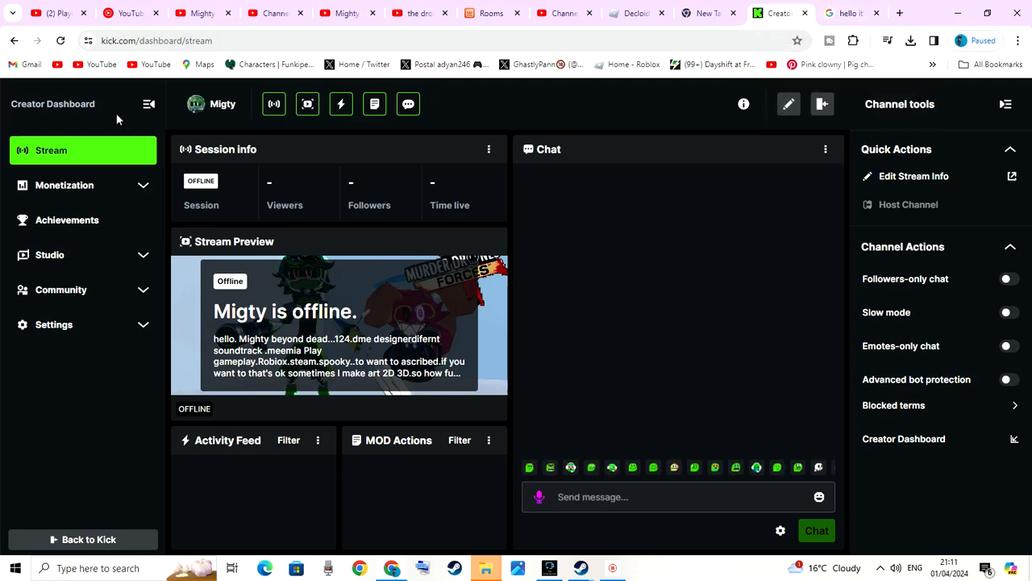
mouse_move(155, 229)
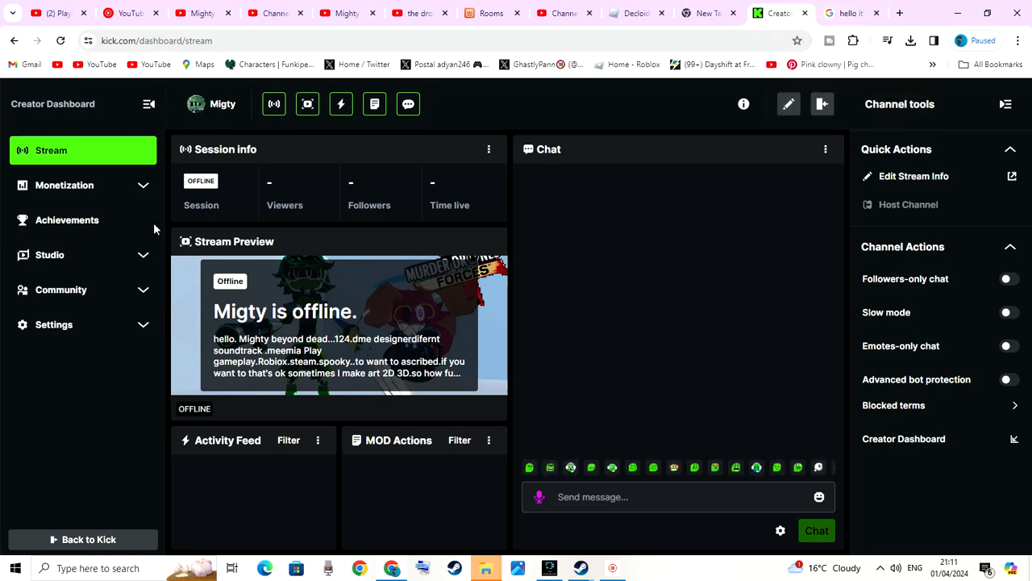
mouse_move(77, 200)
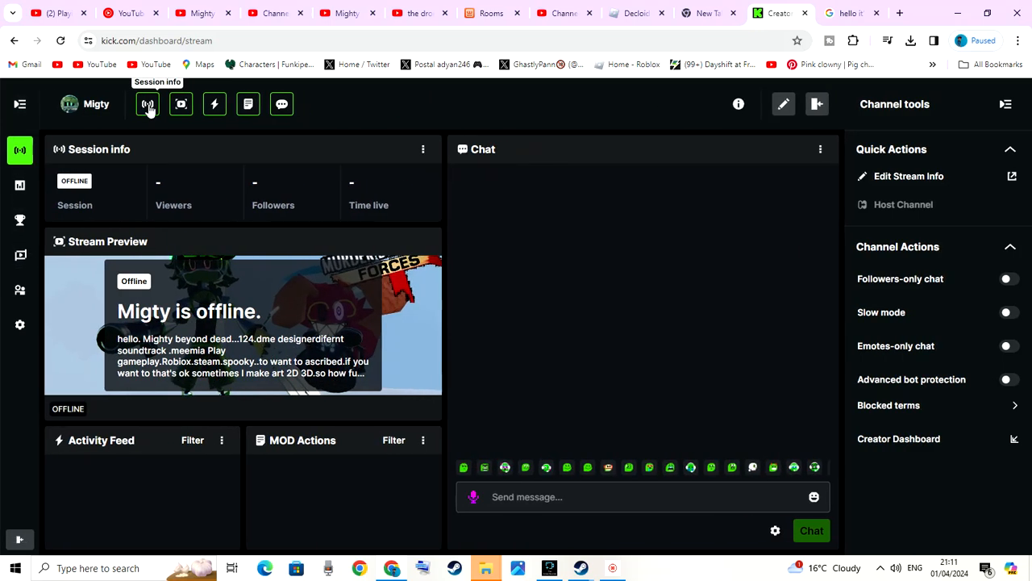
mouse_move(625, 461)
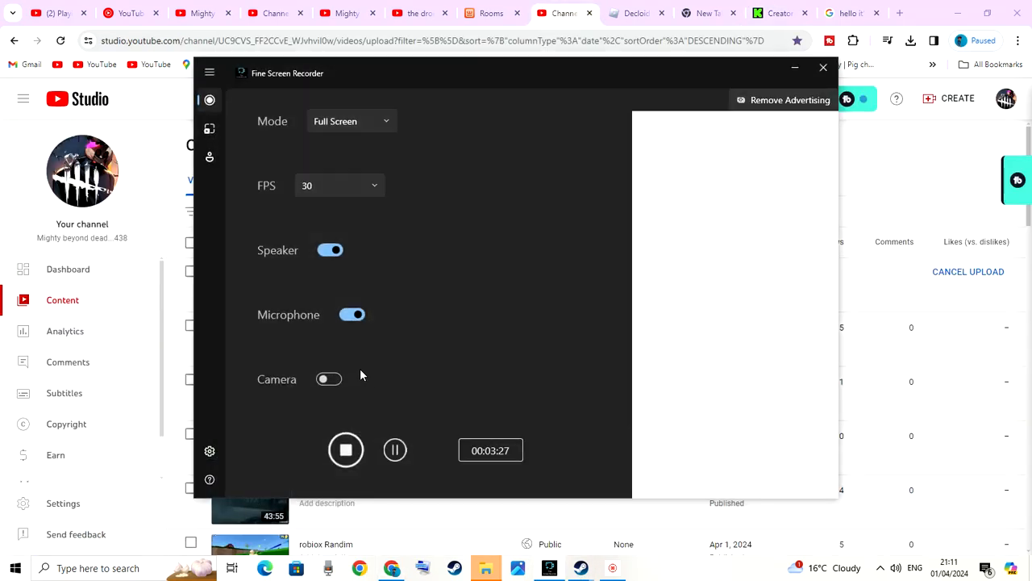
- Return to the Kick dashboard tab and use Back to Kick to reach the kick.com homepage
click(777, 13)
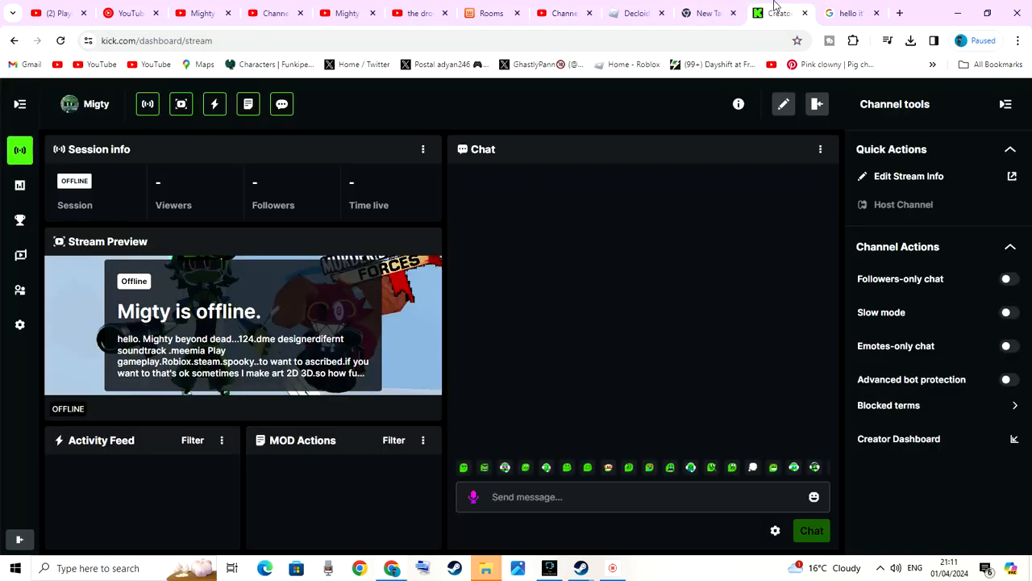
mouse_move(74, 110)
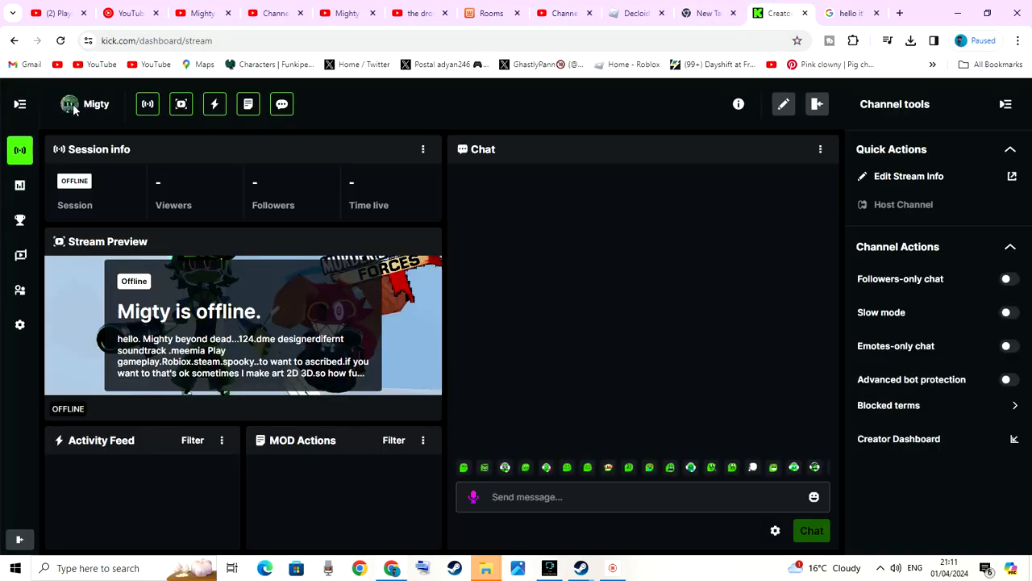
mouse_move(203, 153)
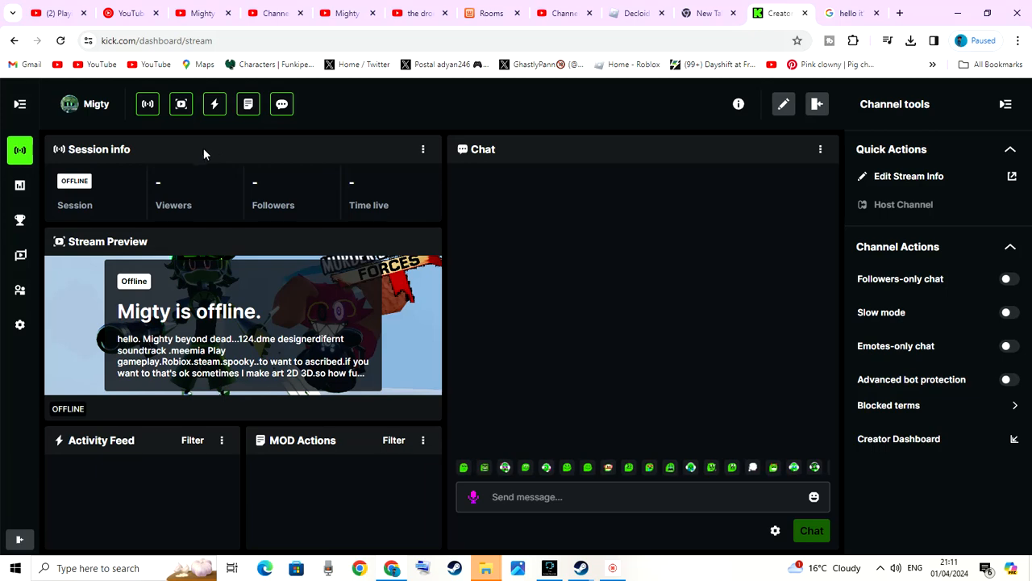
click(20, 103)
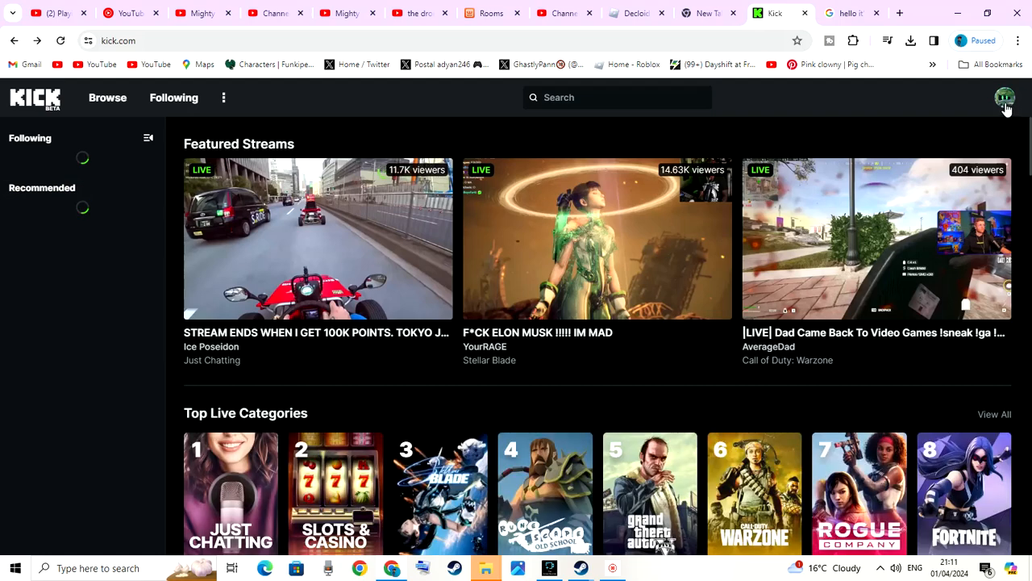
- Reach the public kick.com/migty channel page via the account menu, then bring up the screen recorder
click(1003, 97)
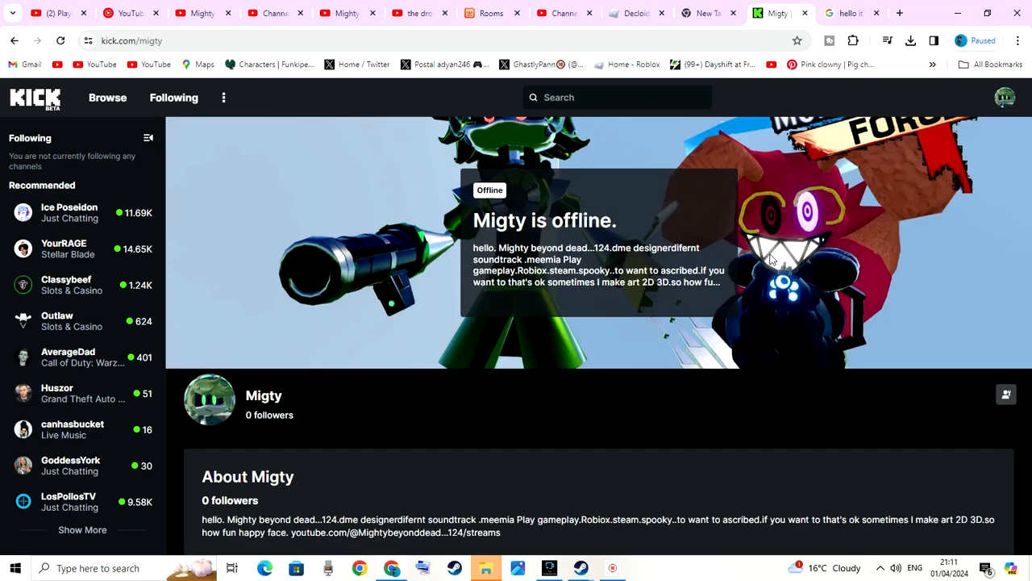
mouse_move(394, 264)
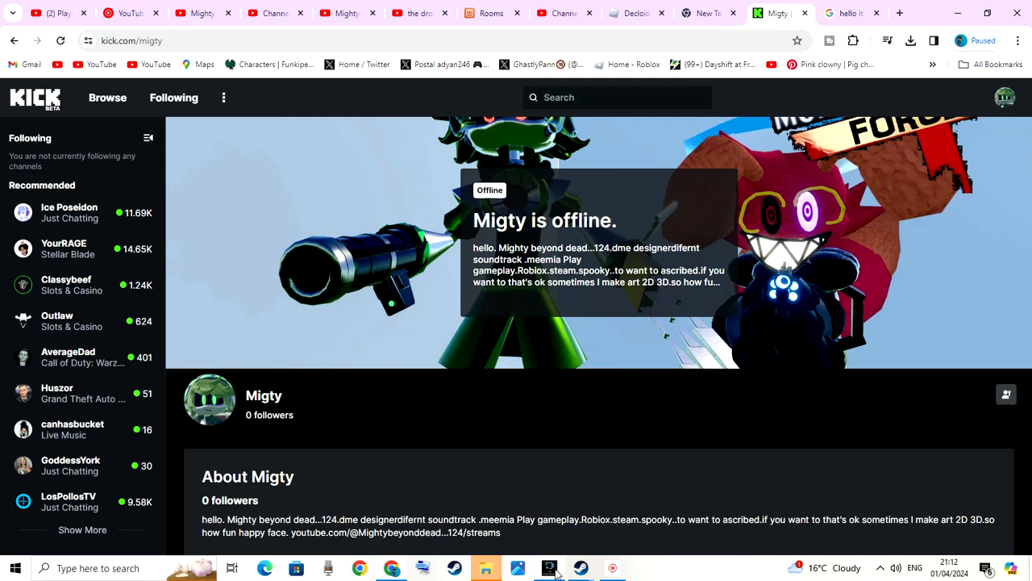
click(552, 565)
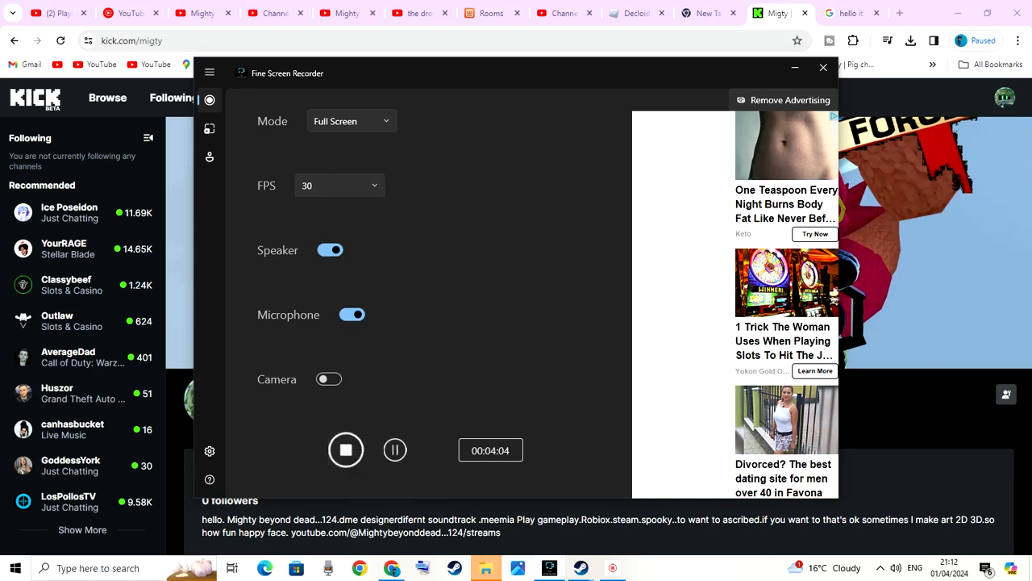
- Stop the recording in the Fine Screen Recorder window
click(823, 68)
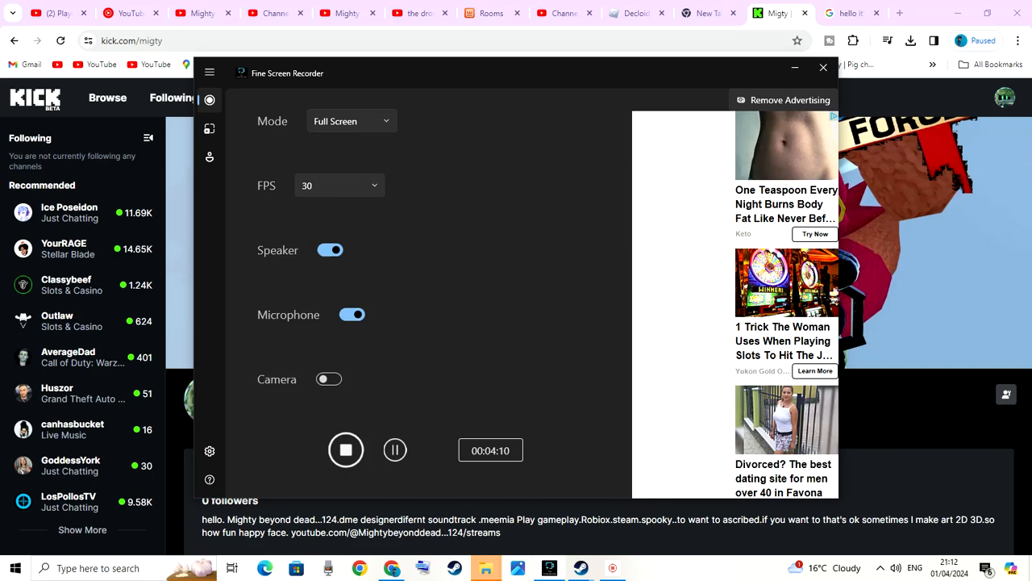
mouse_move(345, 450)
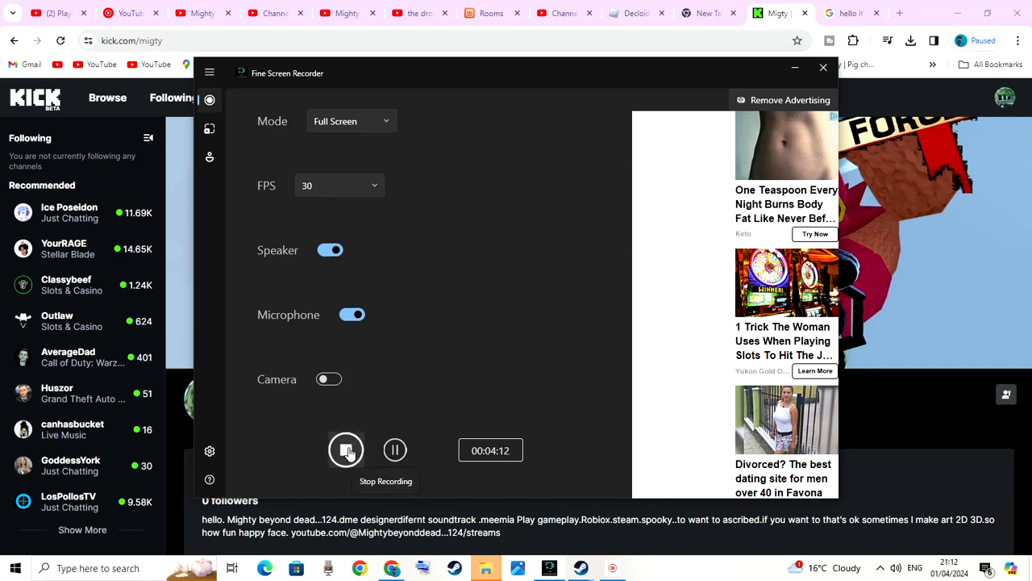